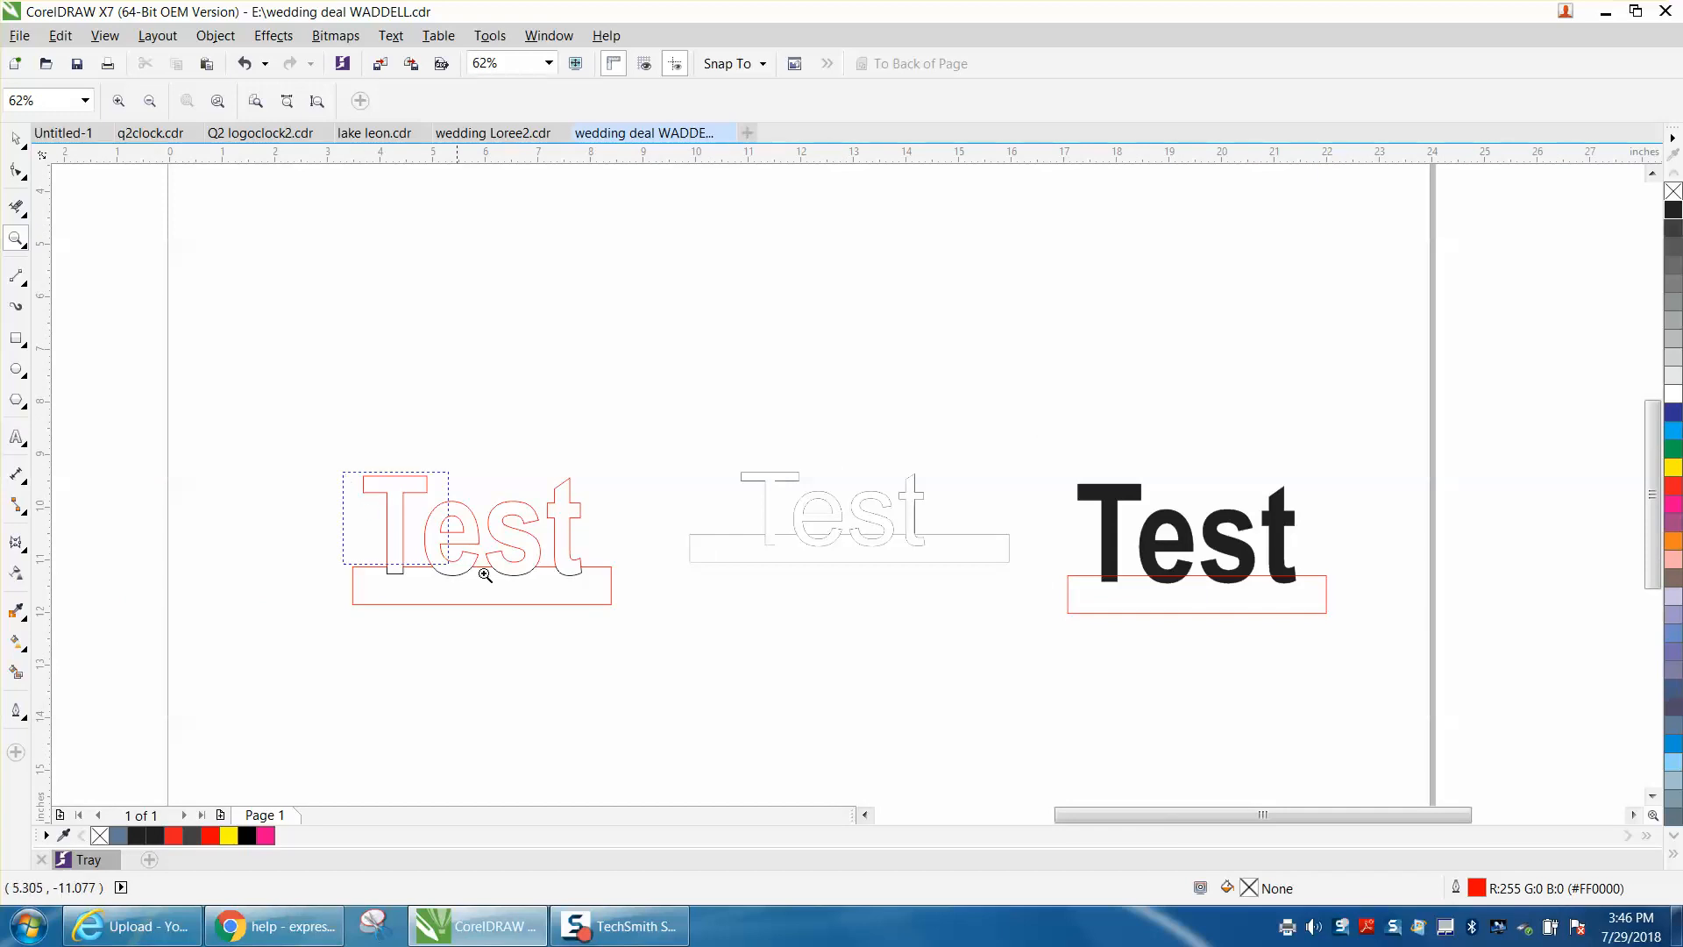
# - Zoom in on the solid black Test and select it together with its base
pyautogui.click(482, 576)
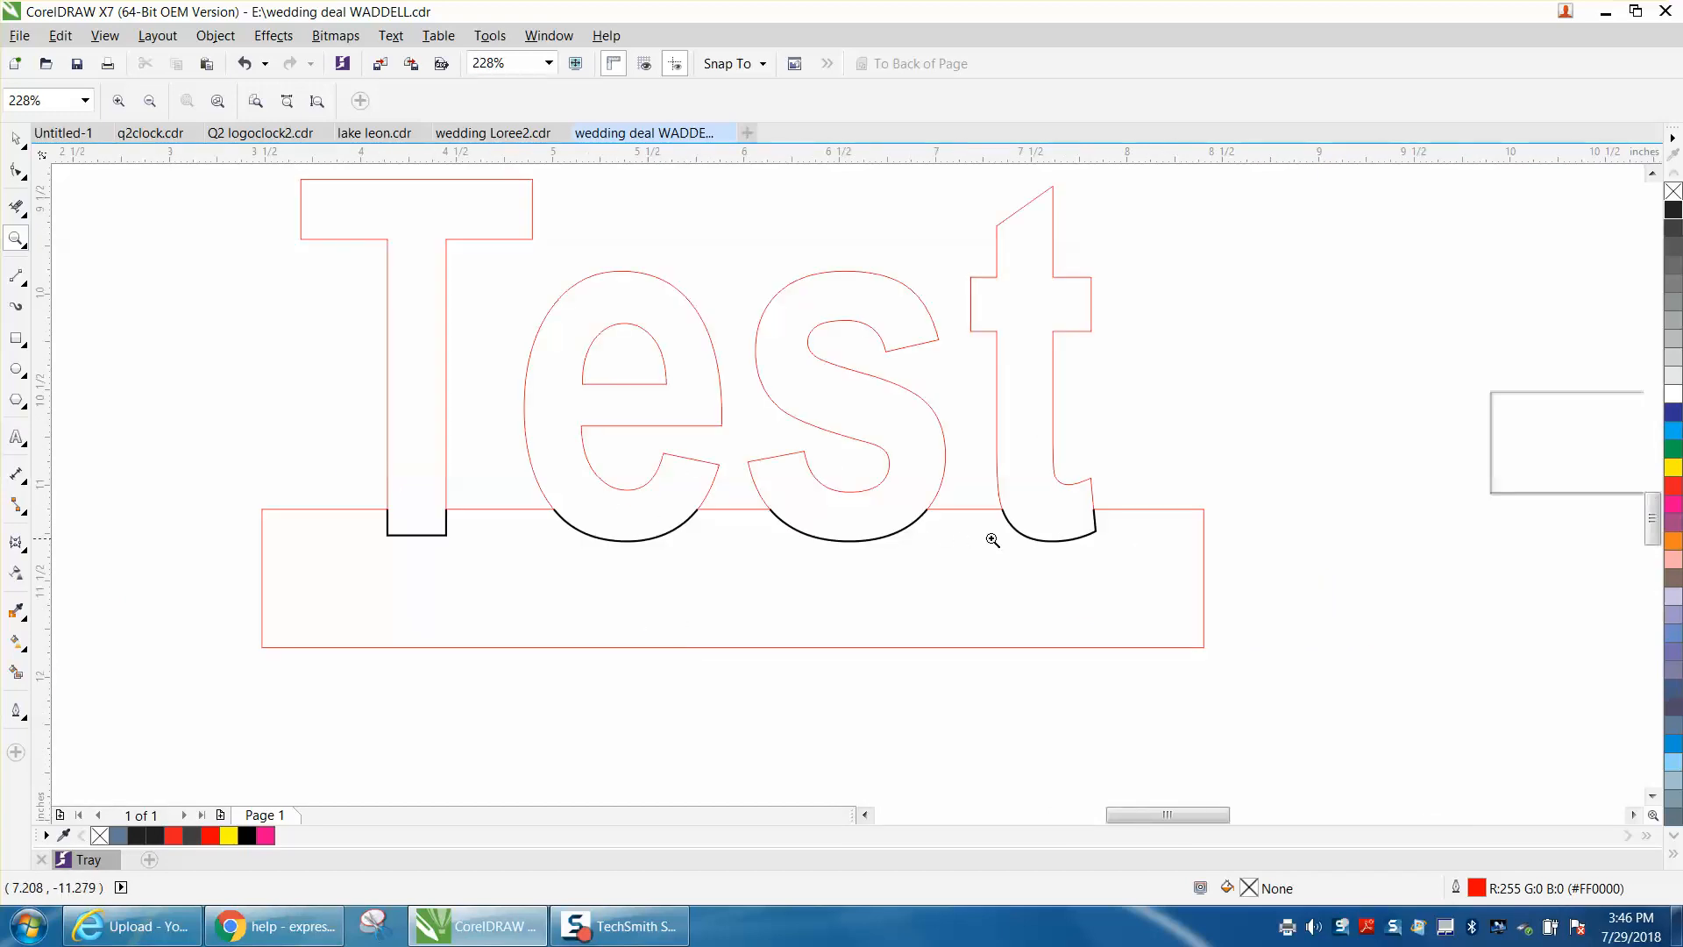
pyautogui.moveTo(930, 520)
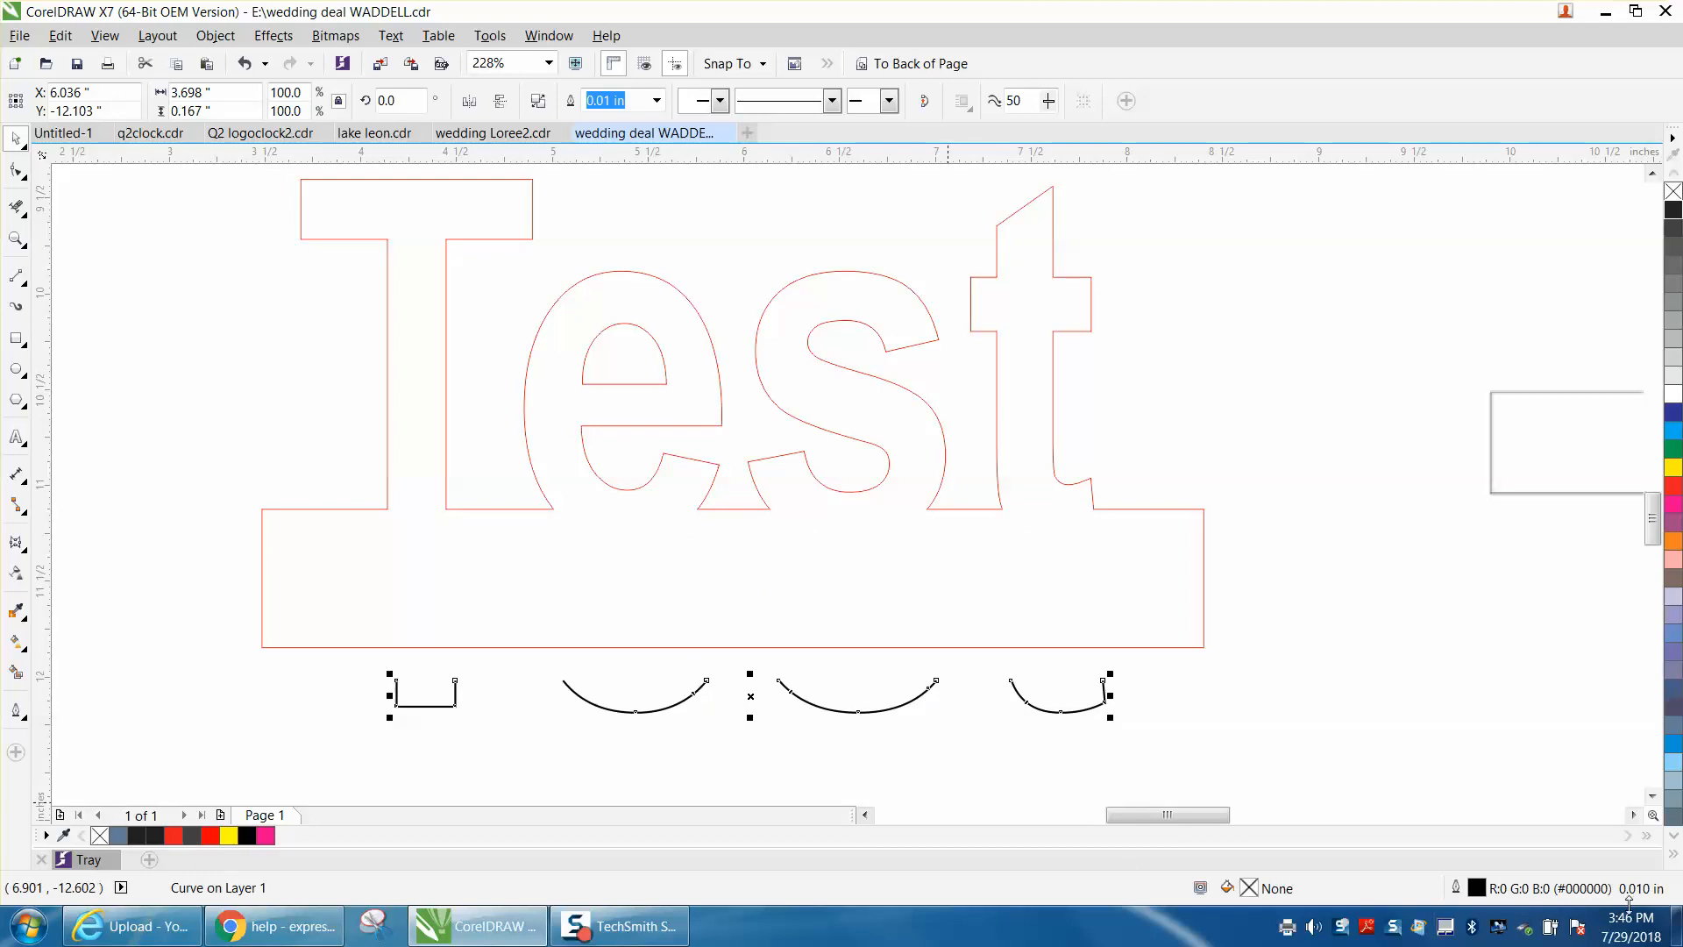
pyautogui.moveTo(864, 767)
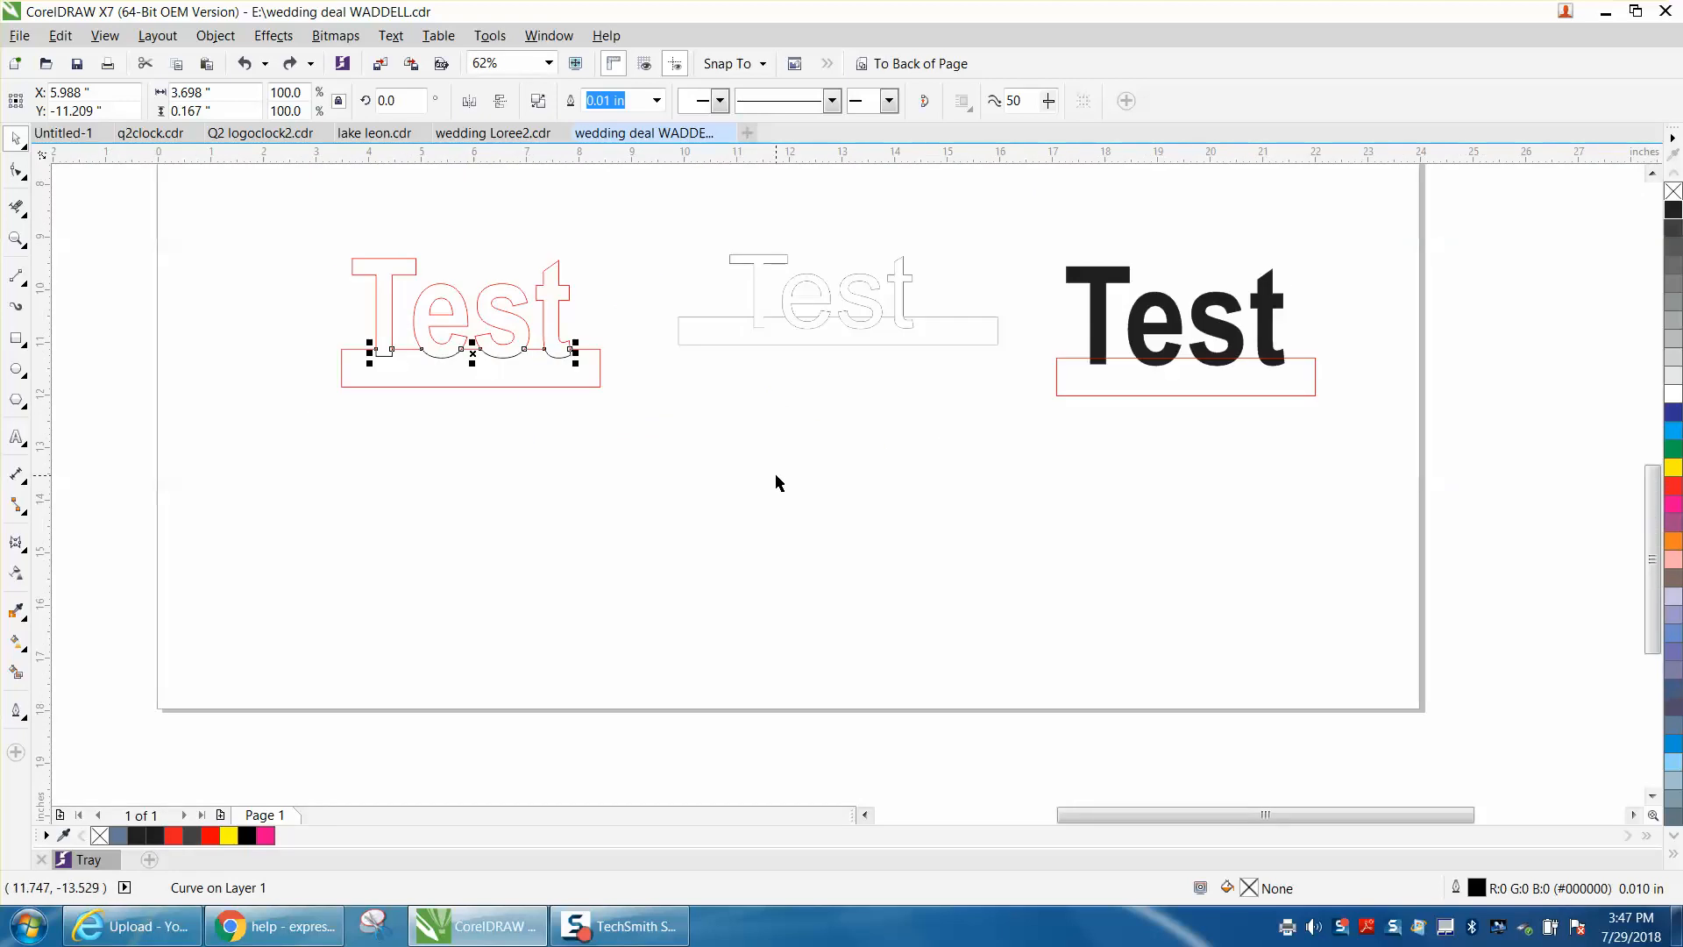
pyautogui.moveTo(46, 250)
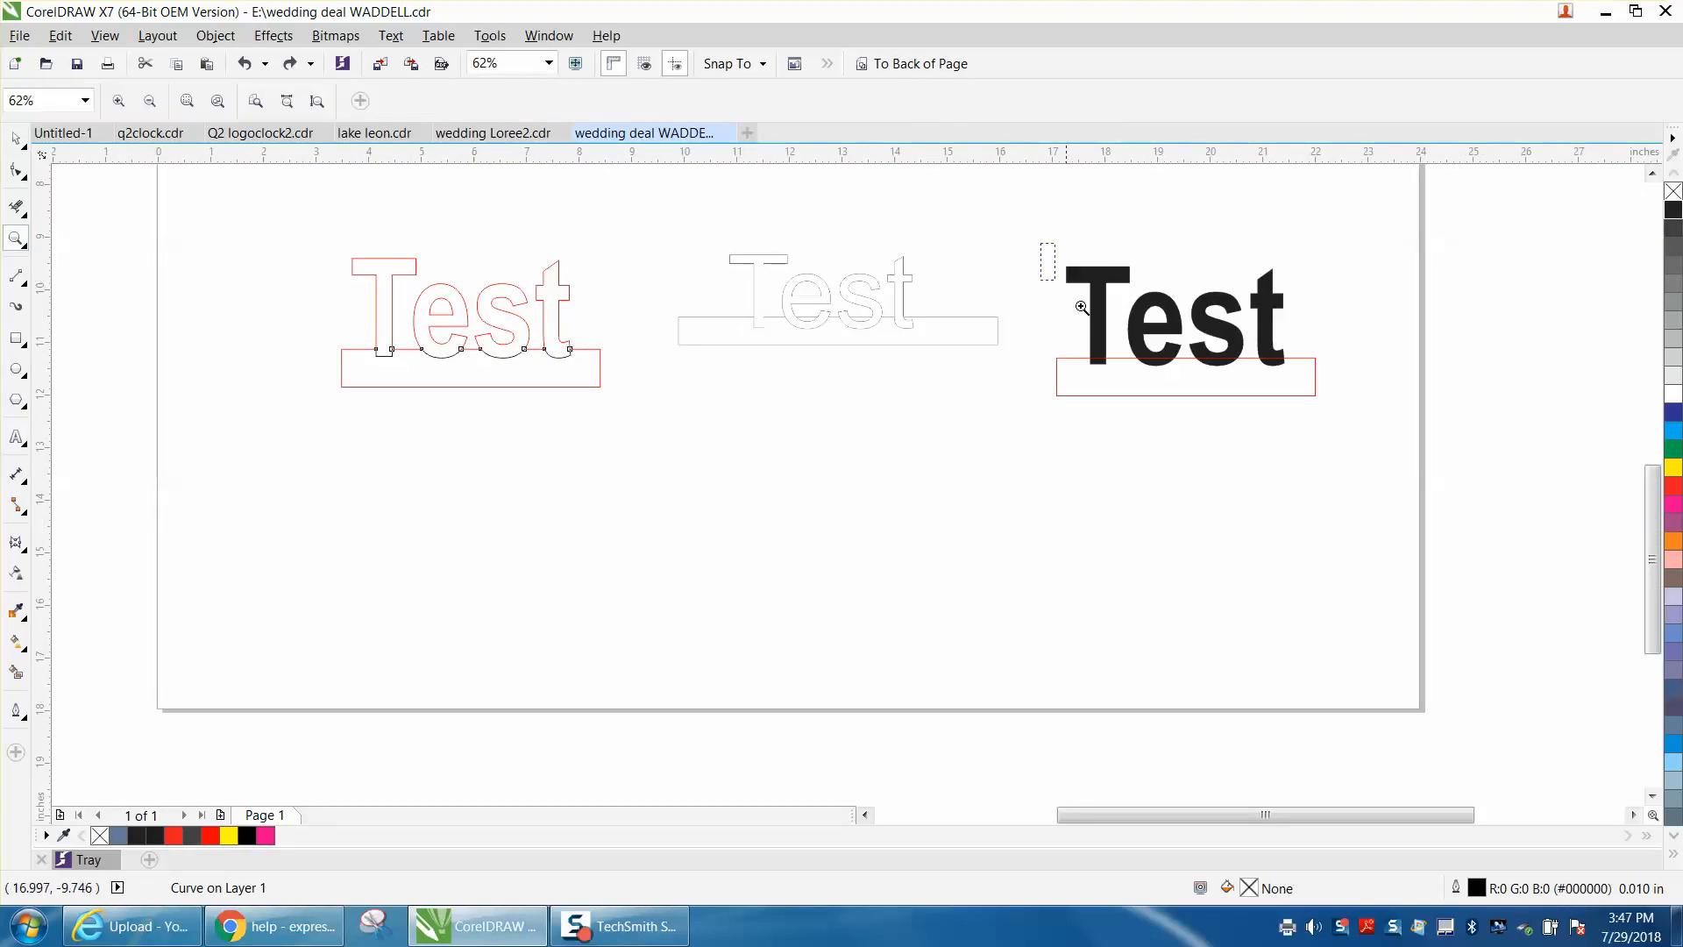
pyautogui.click(1081, 307)
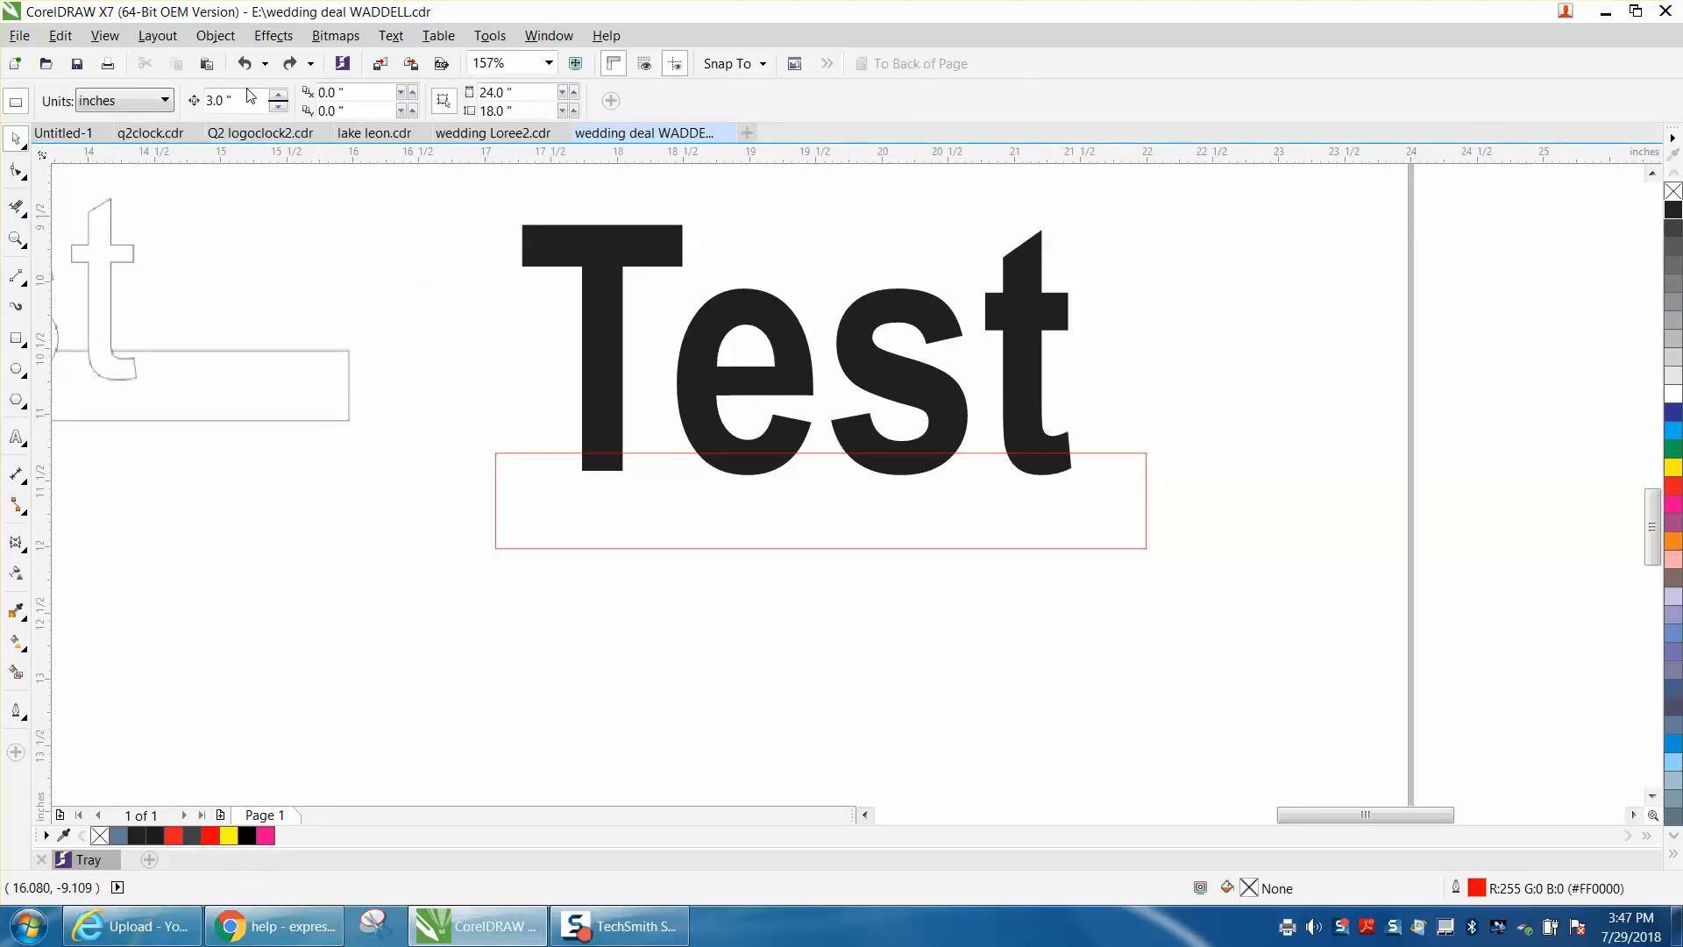
pyautogui.moveTo(426, 193); pyautogui.dragTo(1163, 613)
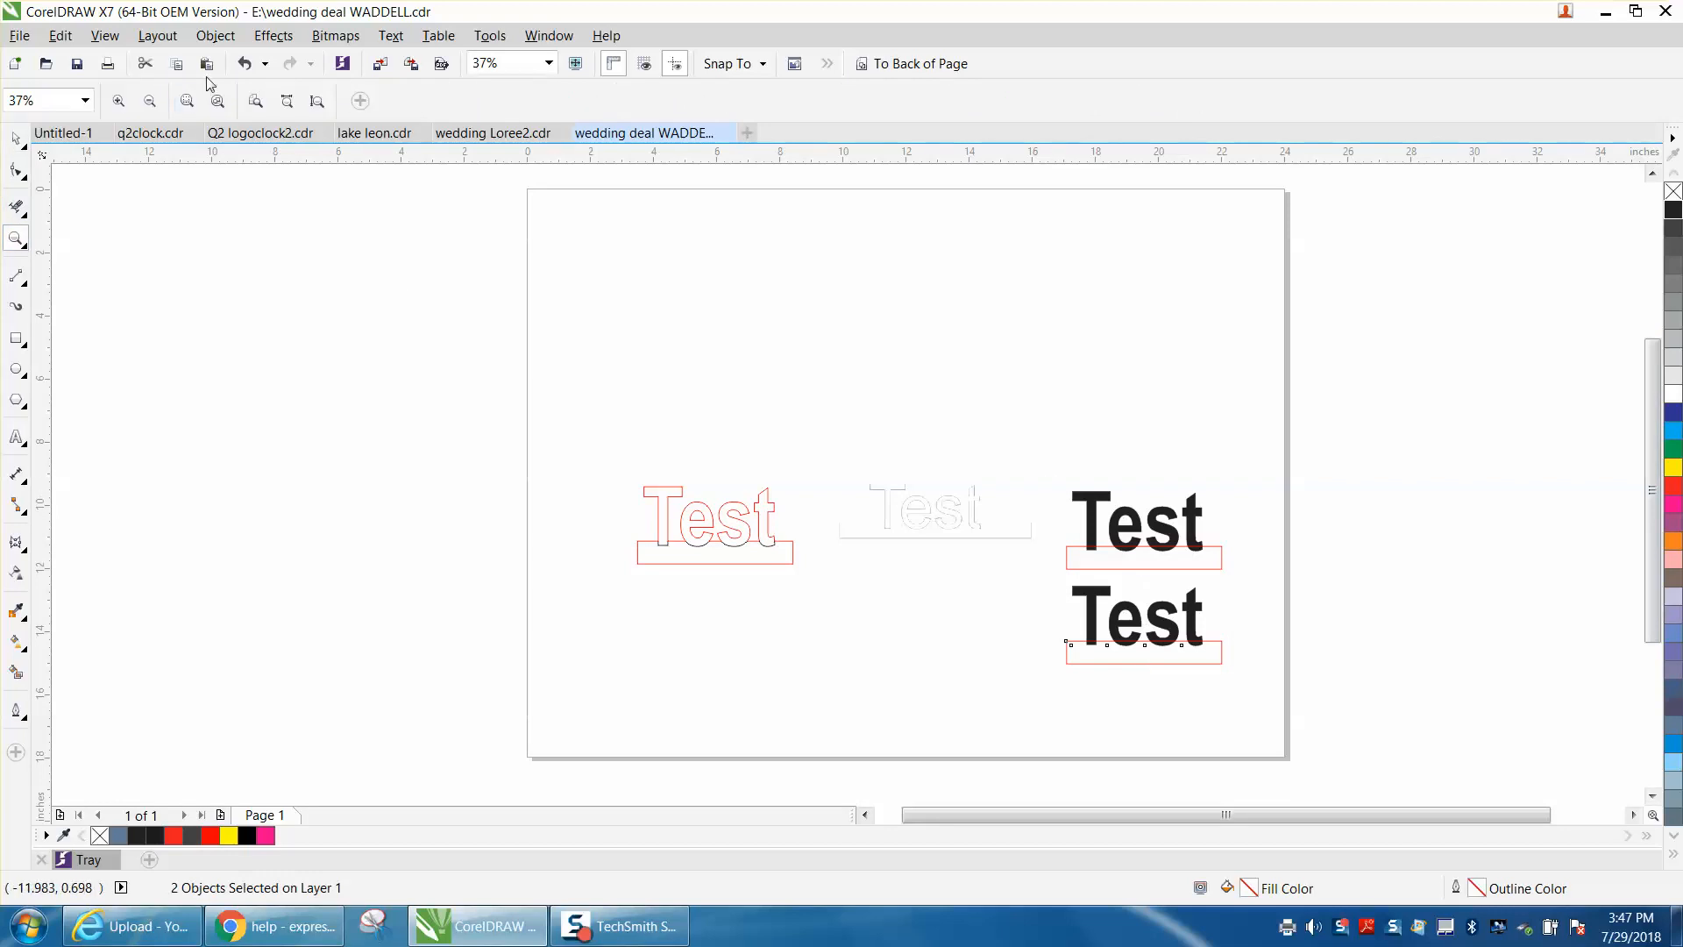
# - Undo the black duplicate and drag a copy of the red Test below
pyautogui.click(248, 64)
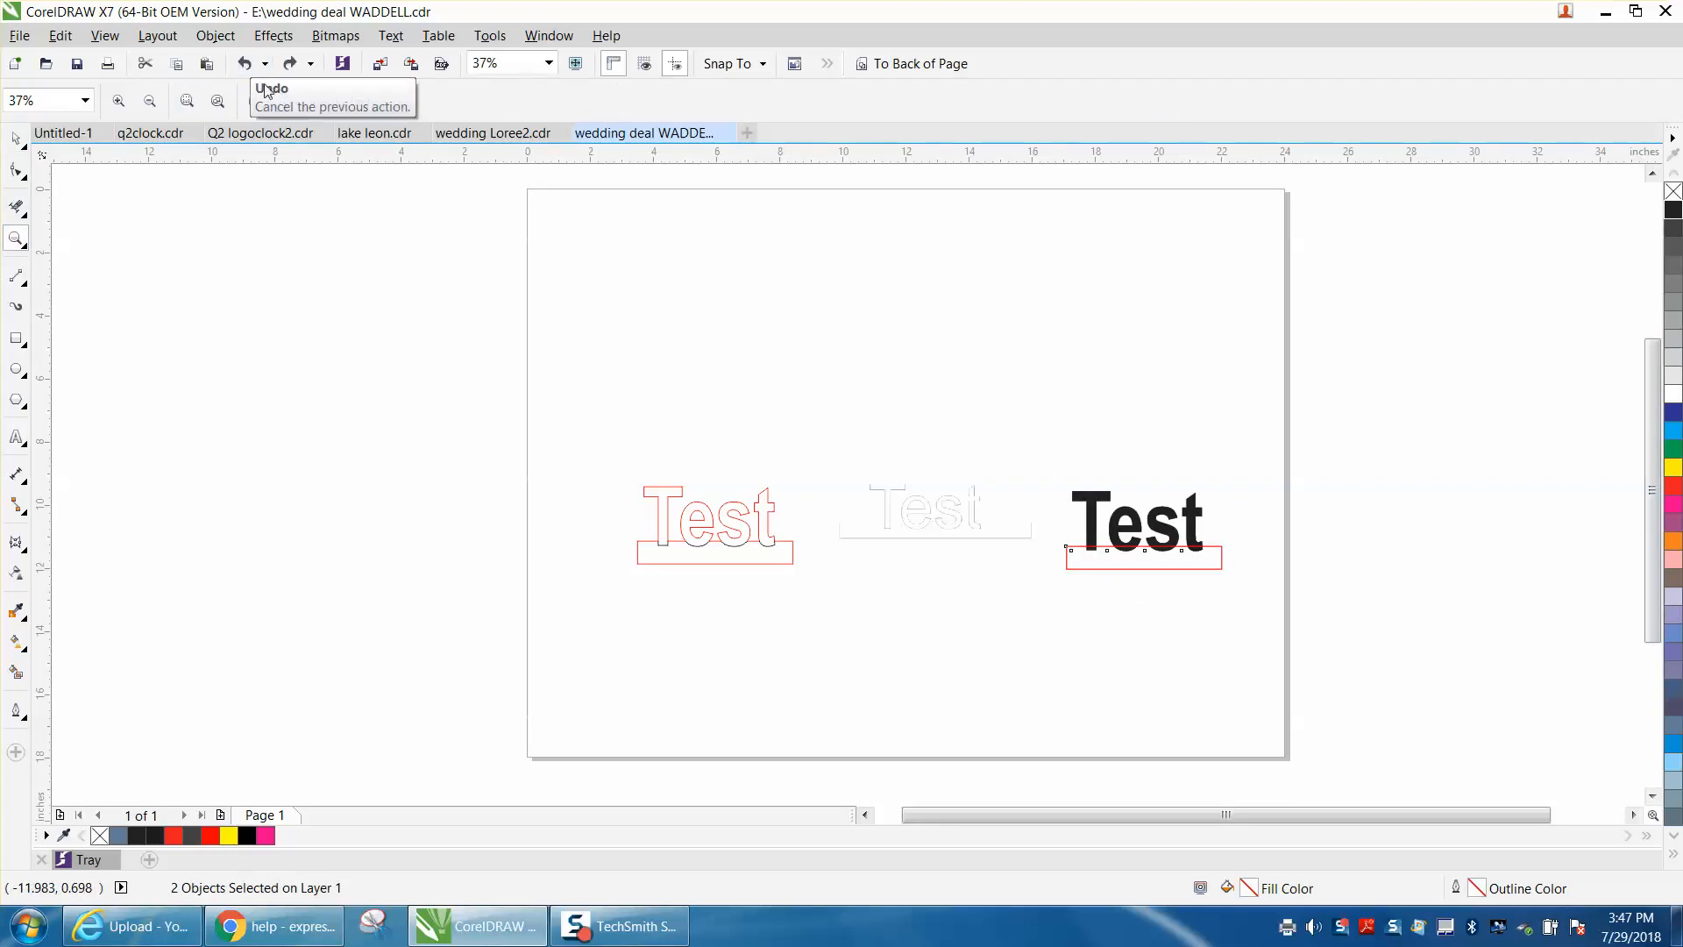
pyautogui.moveTo(95, 153)
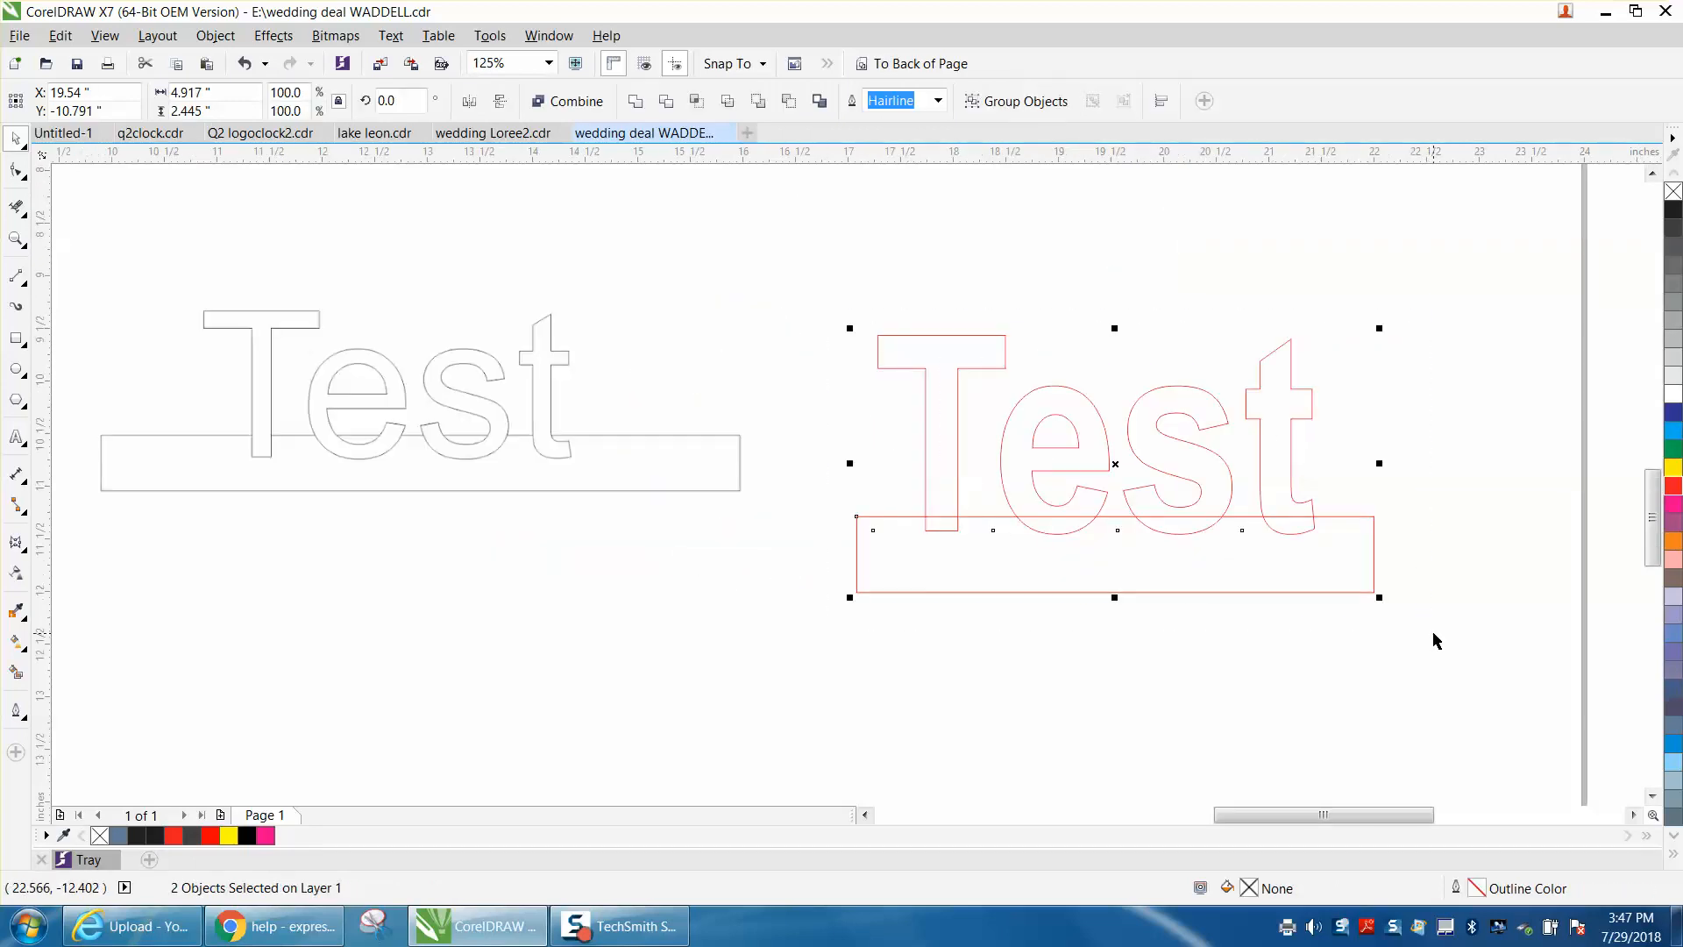
pyautogui.moveTo(1113, 462); pyautogui.dragTo(1113, 778)
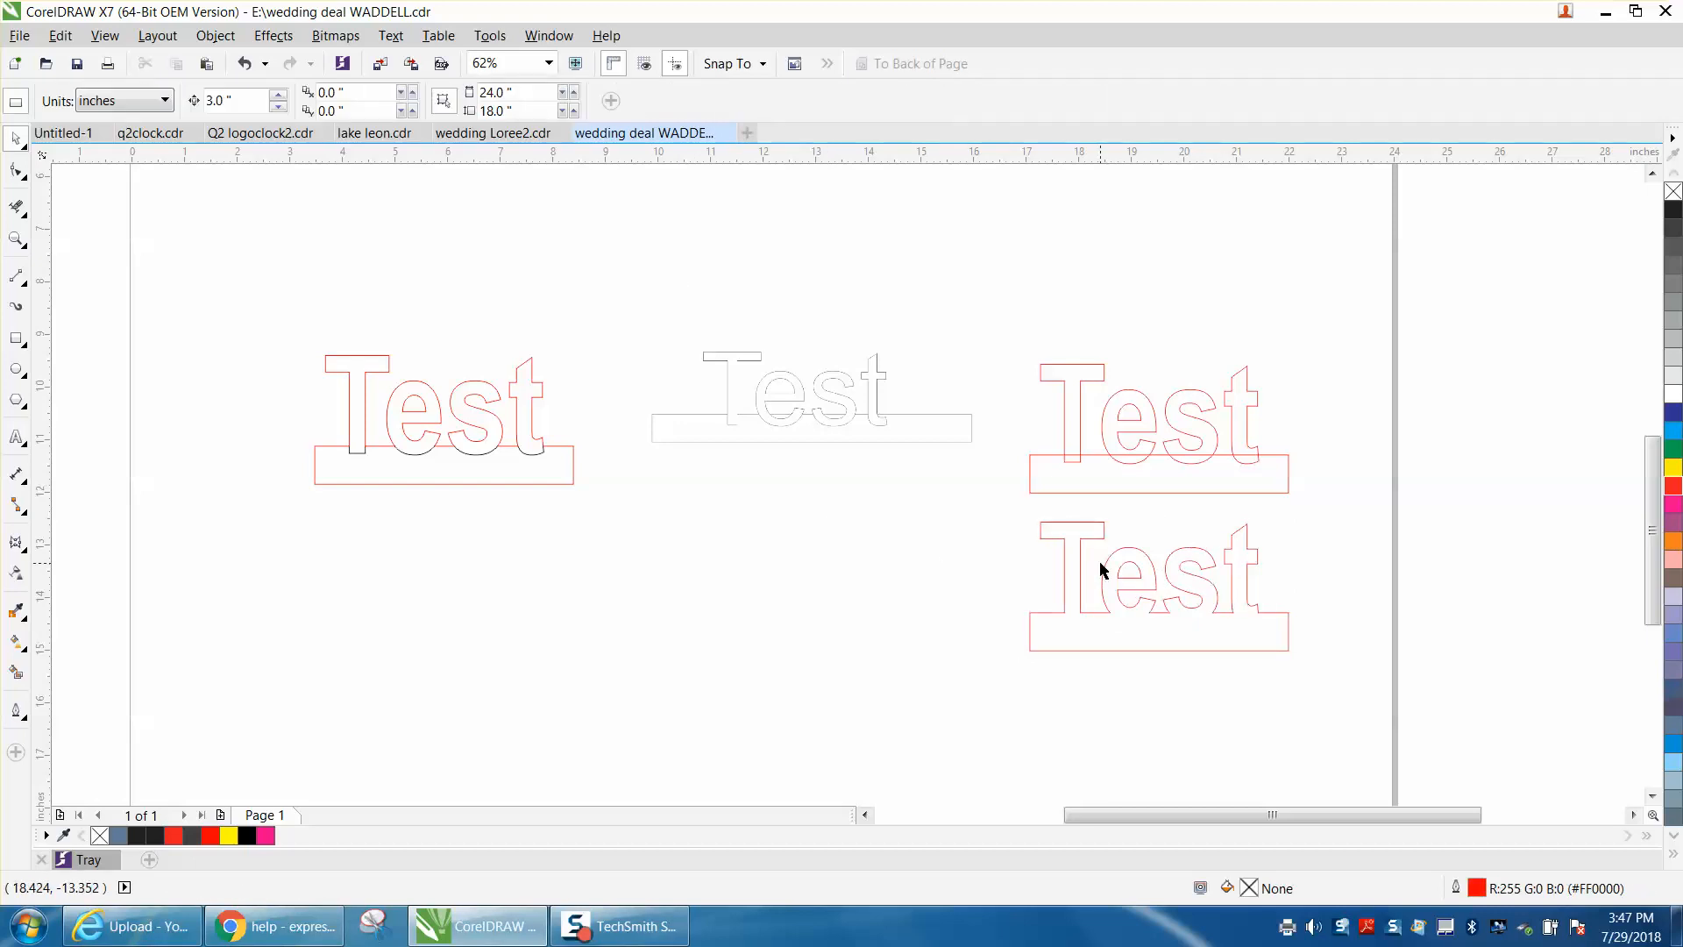
# - Give the upper Test a black 0.028 in outline in Outline Pen
pyautogui.click(1148, 416)
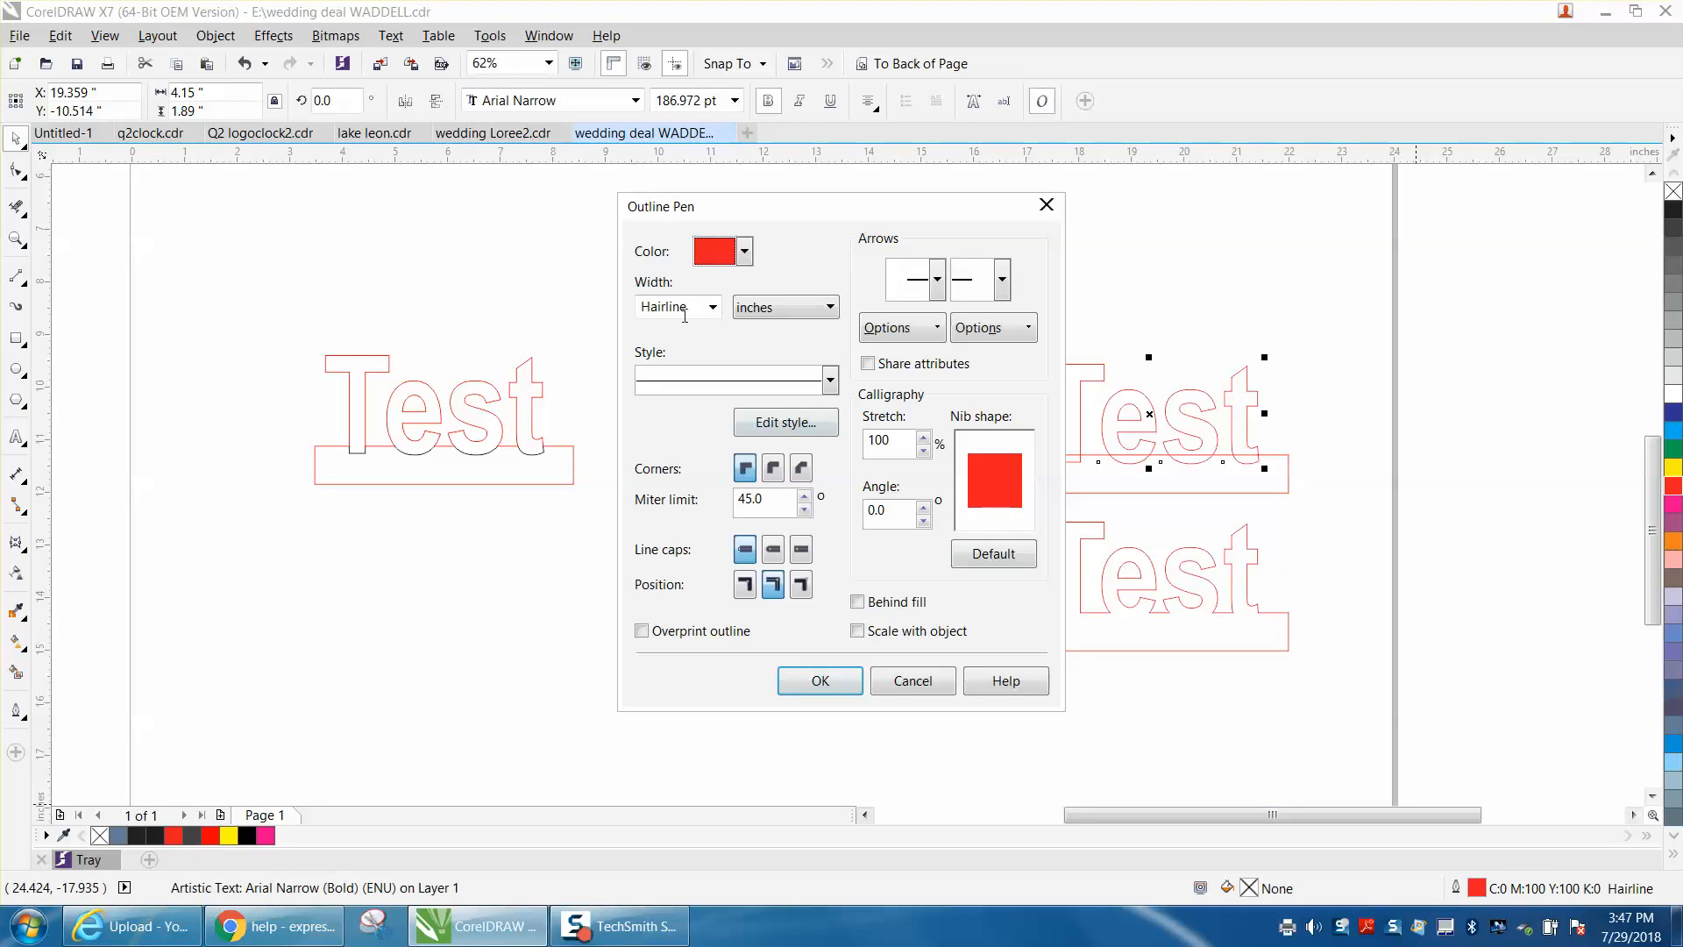
pyautogui.click(715, 250)
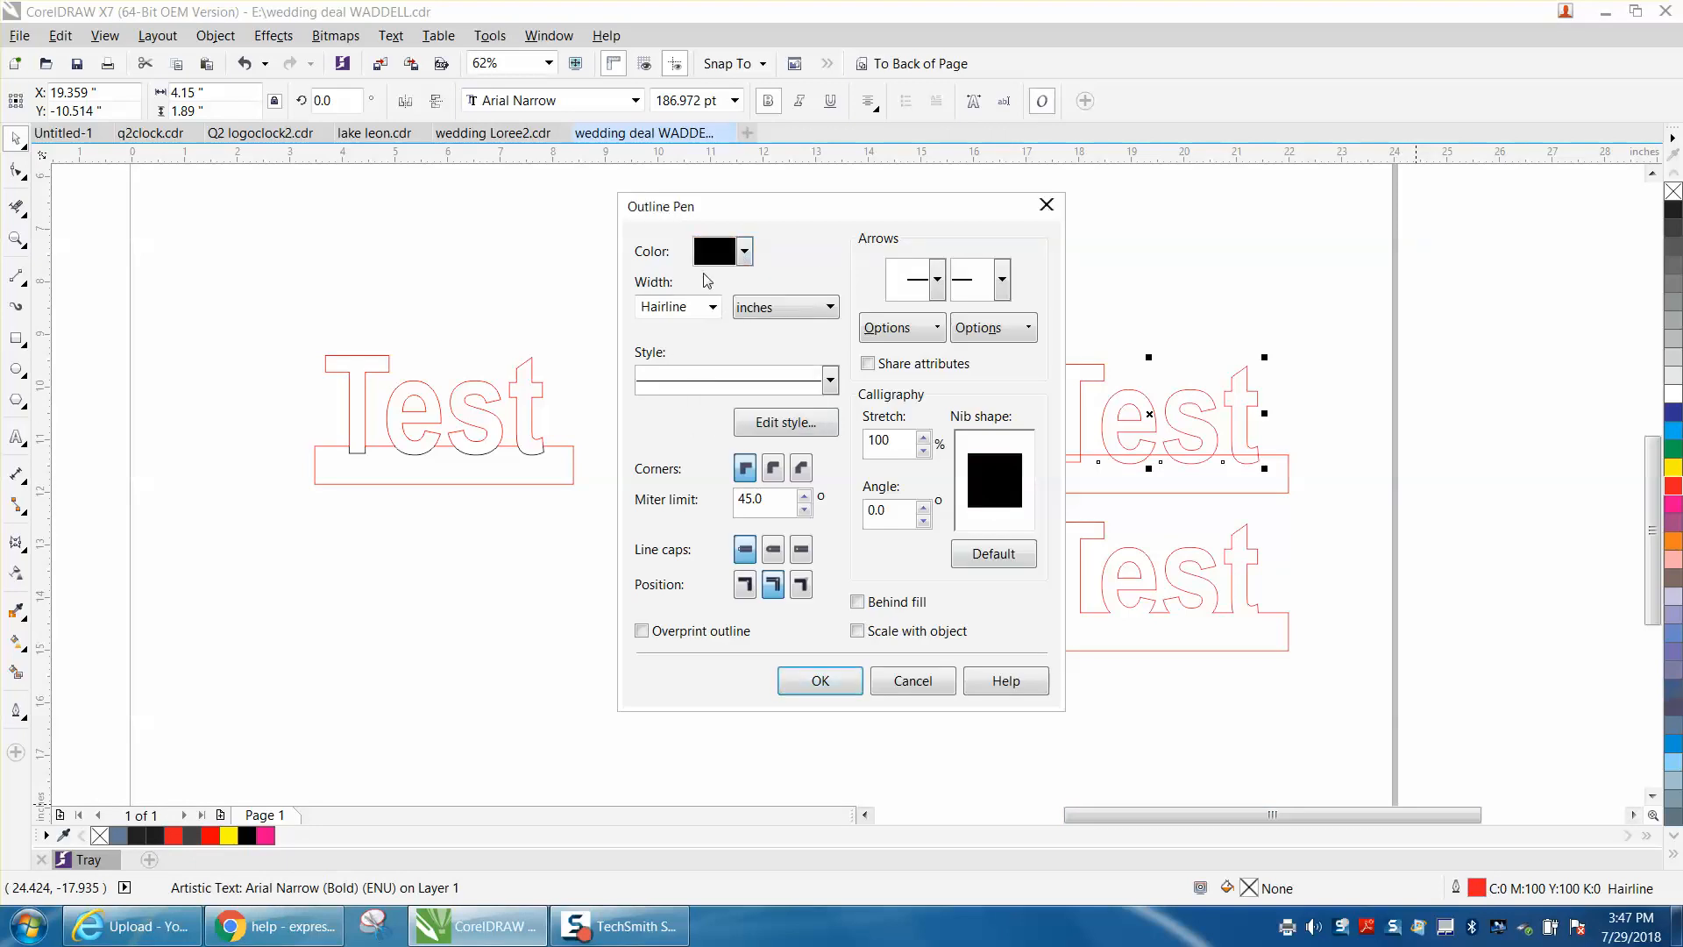
pyautogui.click(712, 307)
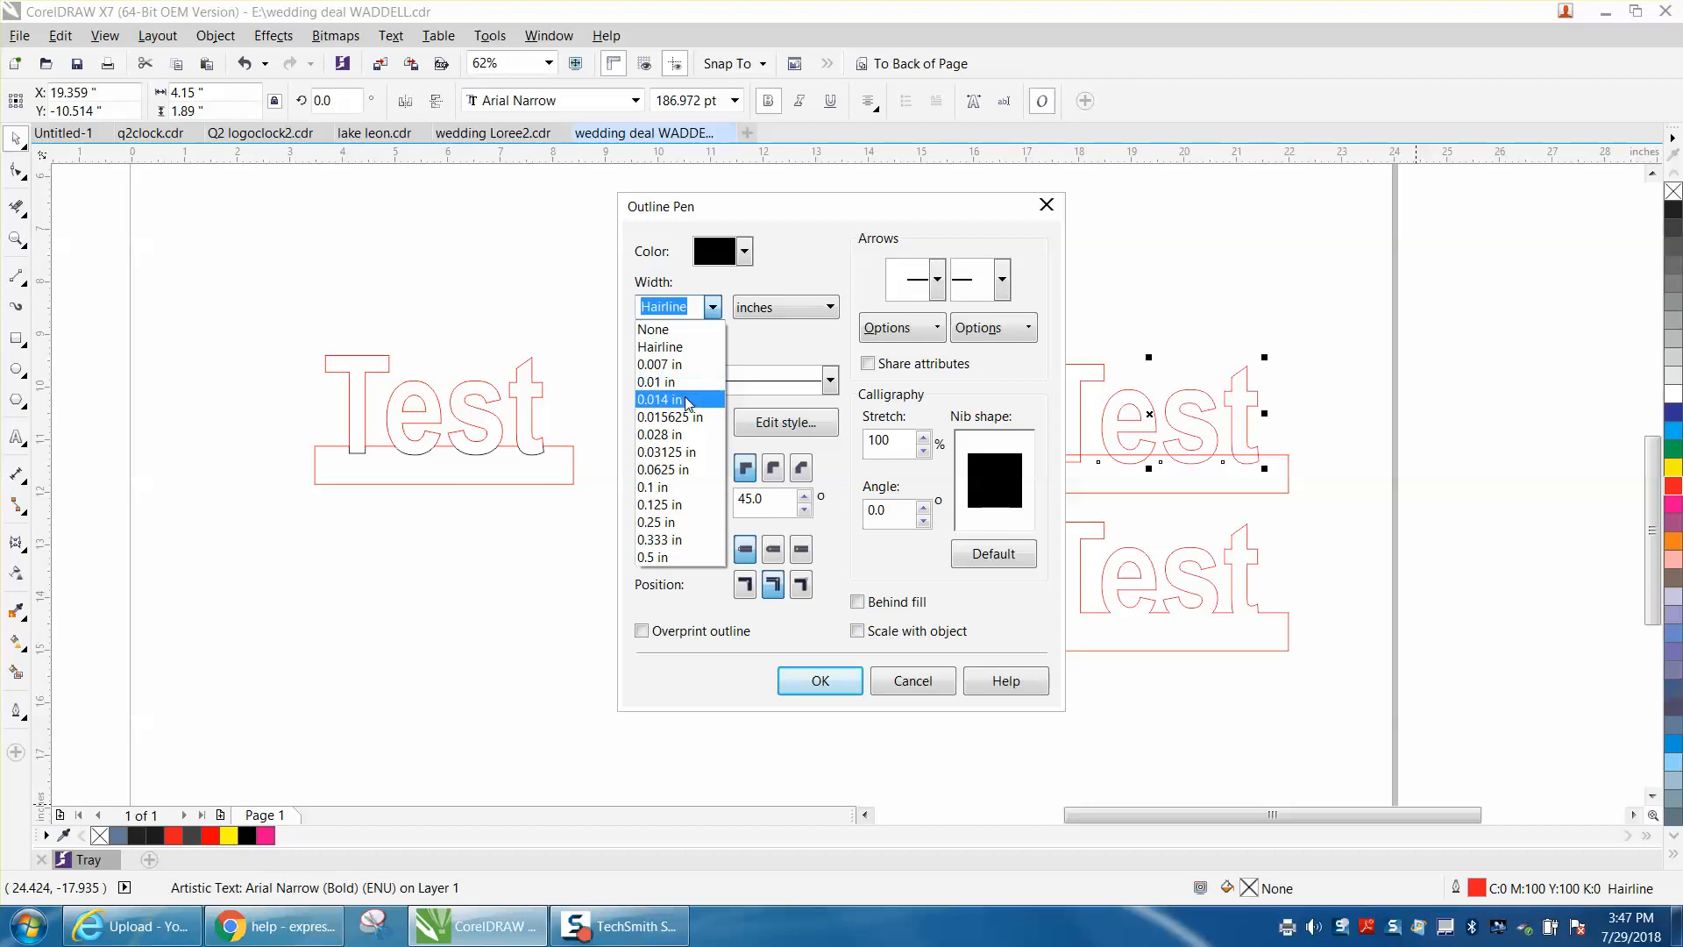
pyautogui.click(665, 434)
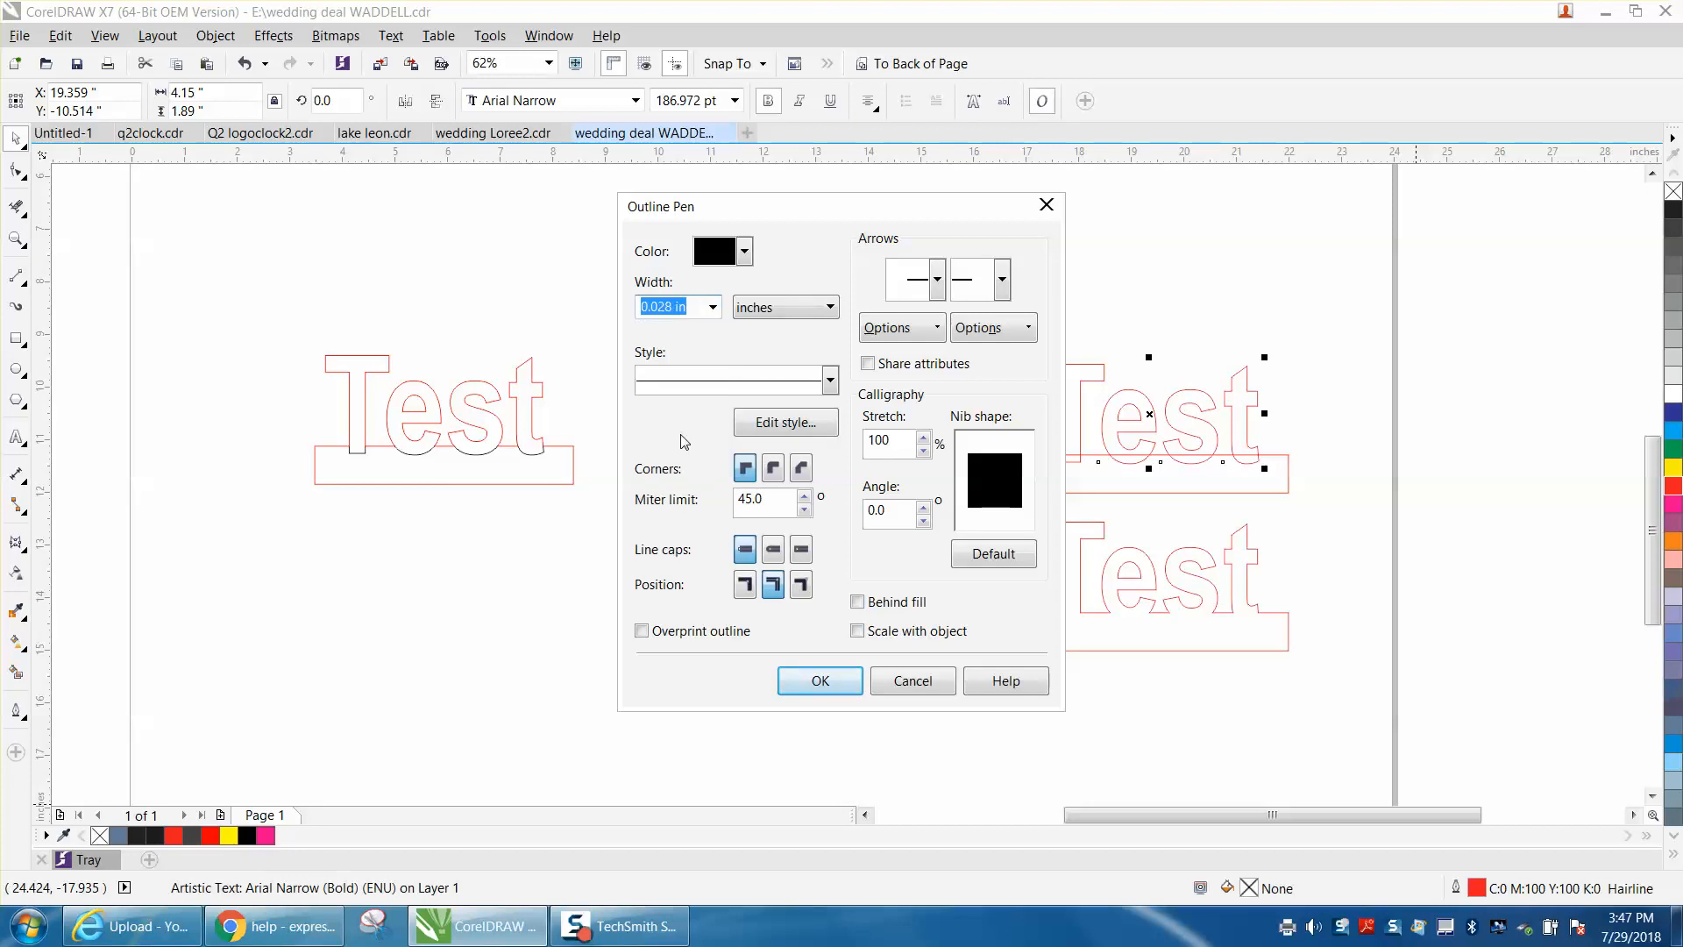
pyautogui.click(820, 680)
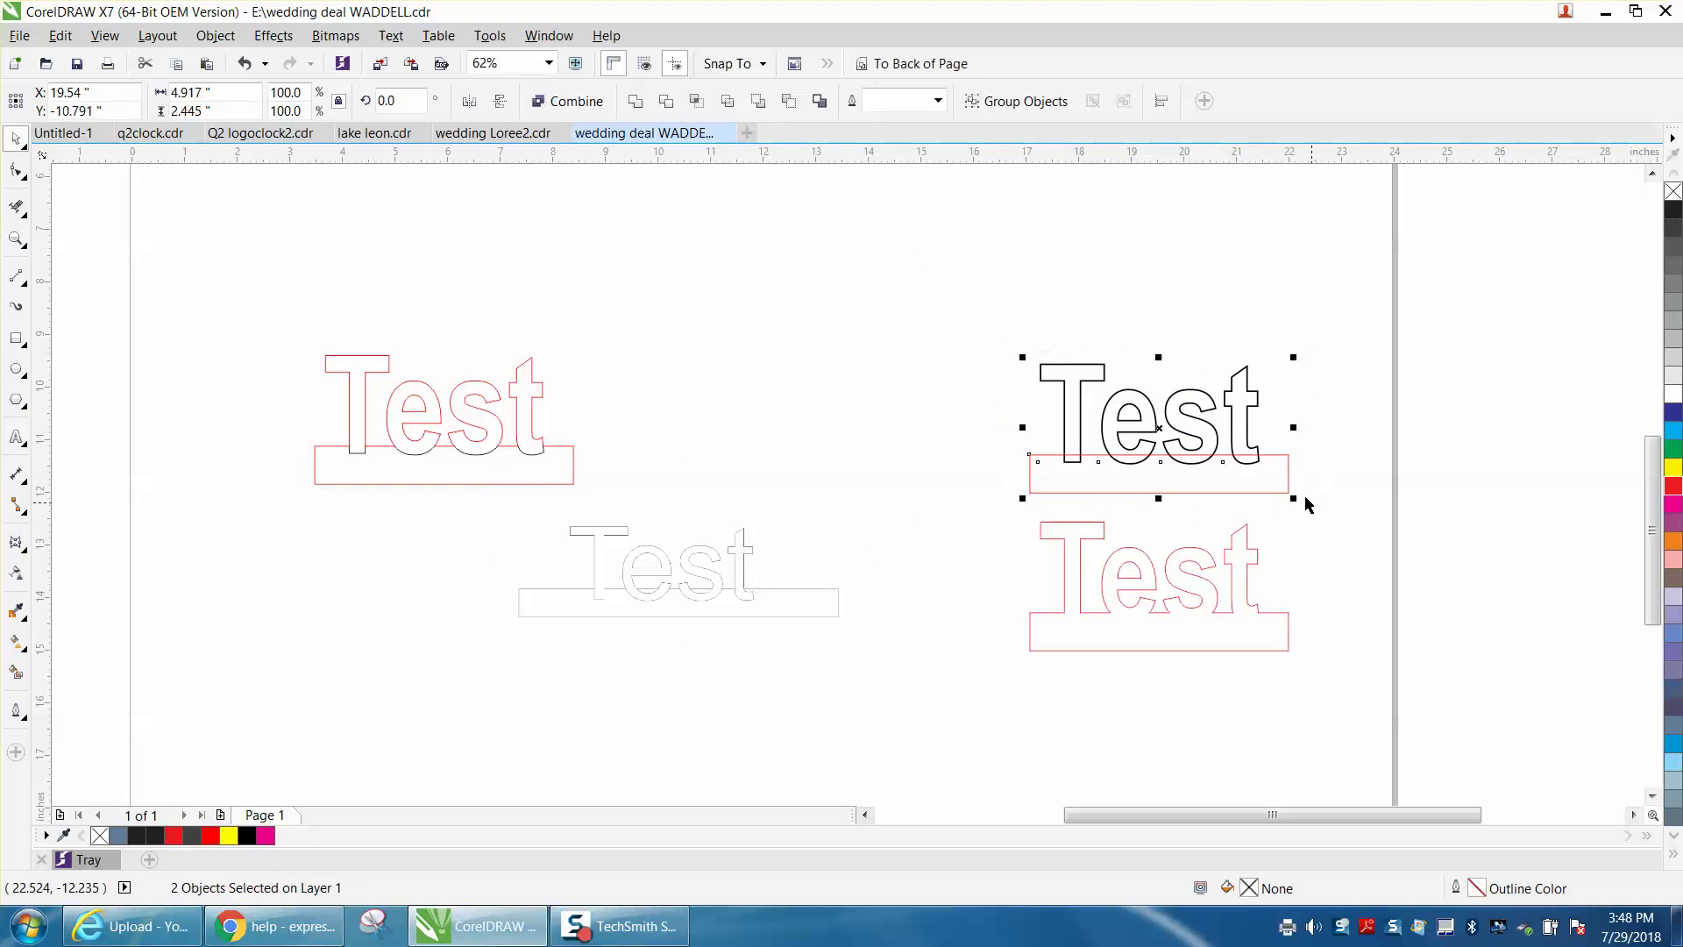
pyautogui.moveTo(695, 101)
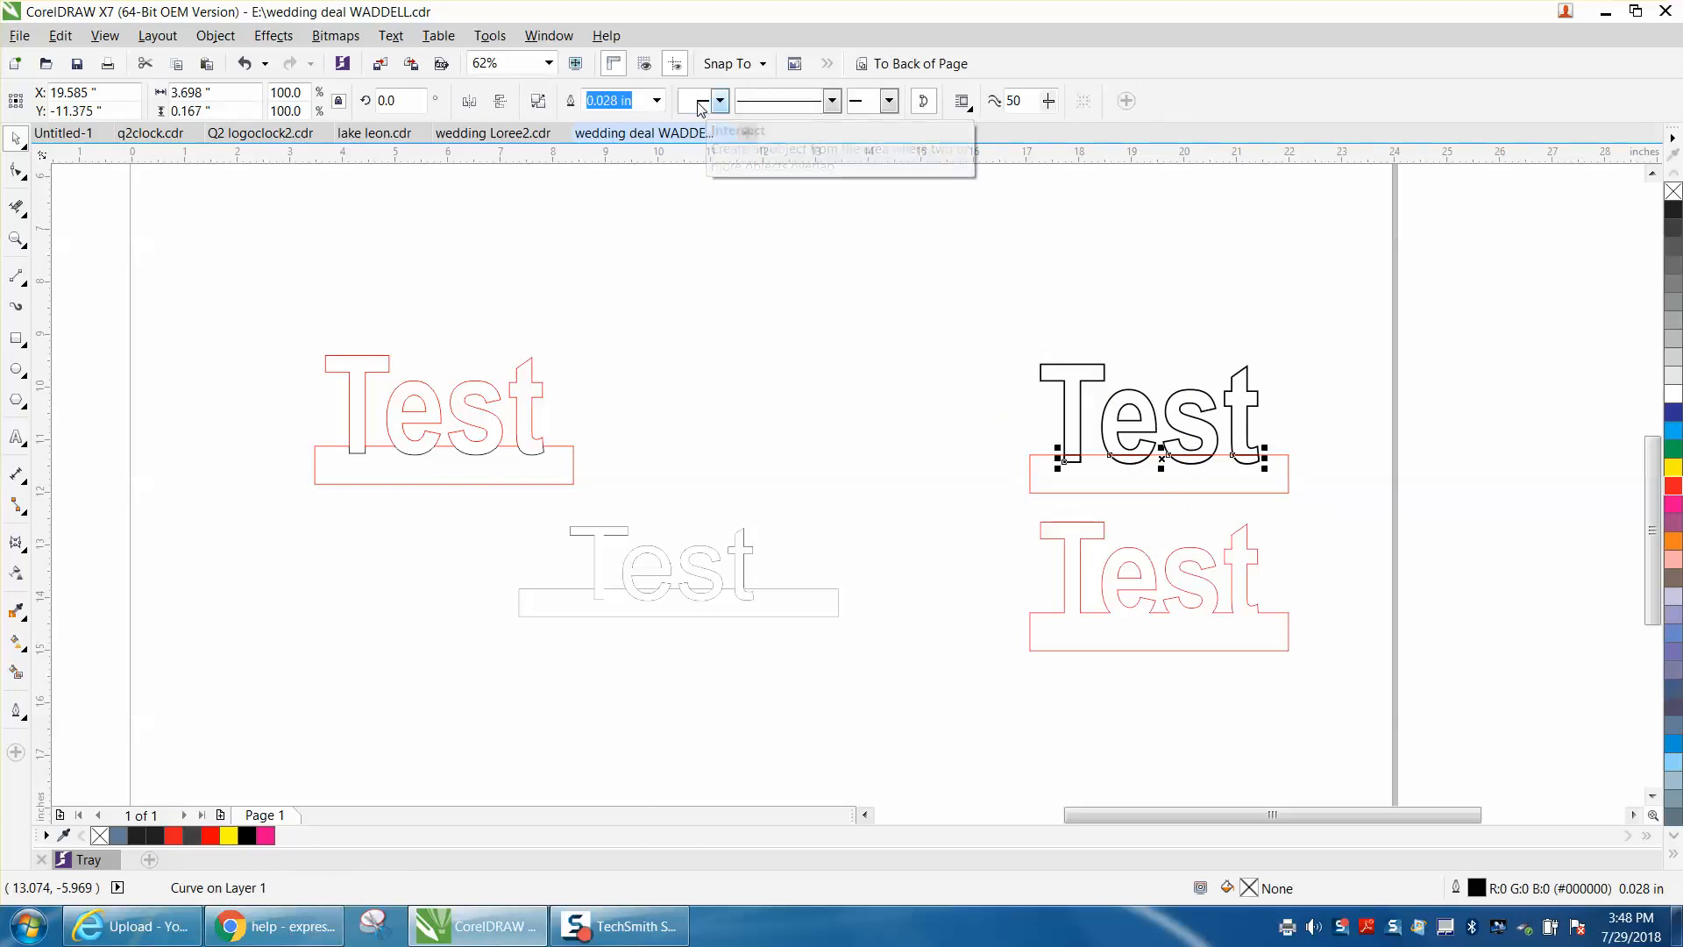
pyautogui.moveTo(646, 202)
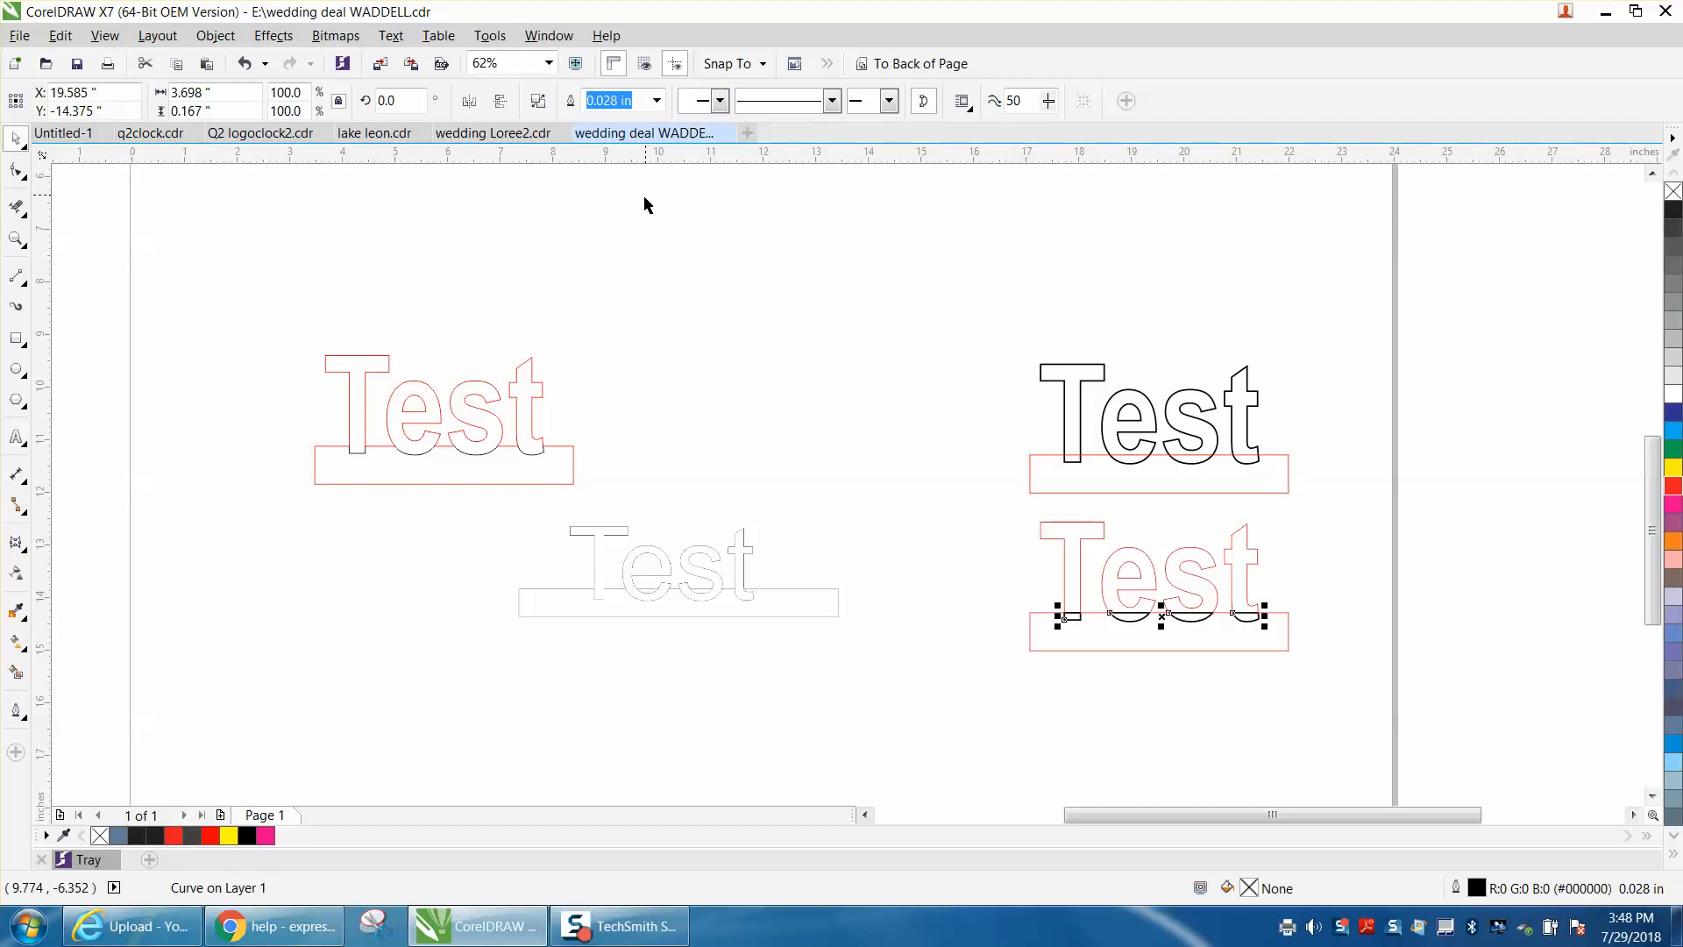
pyautogui.moveTo(830, 337)
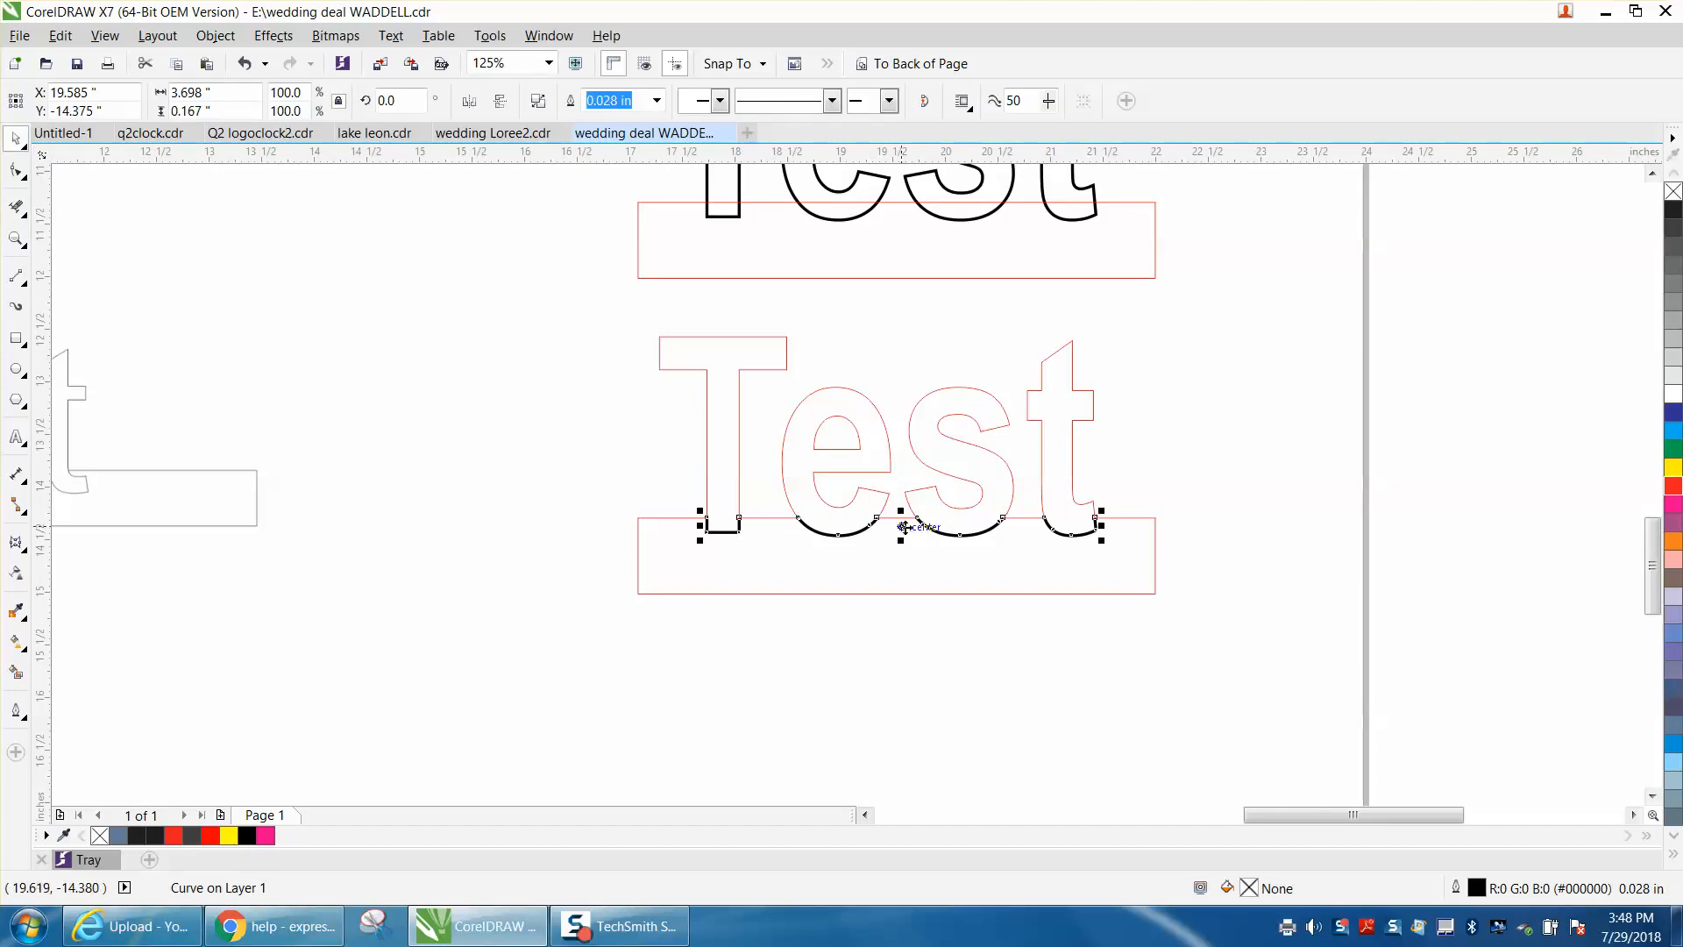
pyautogui.moveTo(907, 525); pyautogui.dragTo(907, 644)
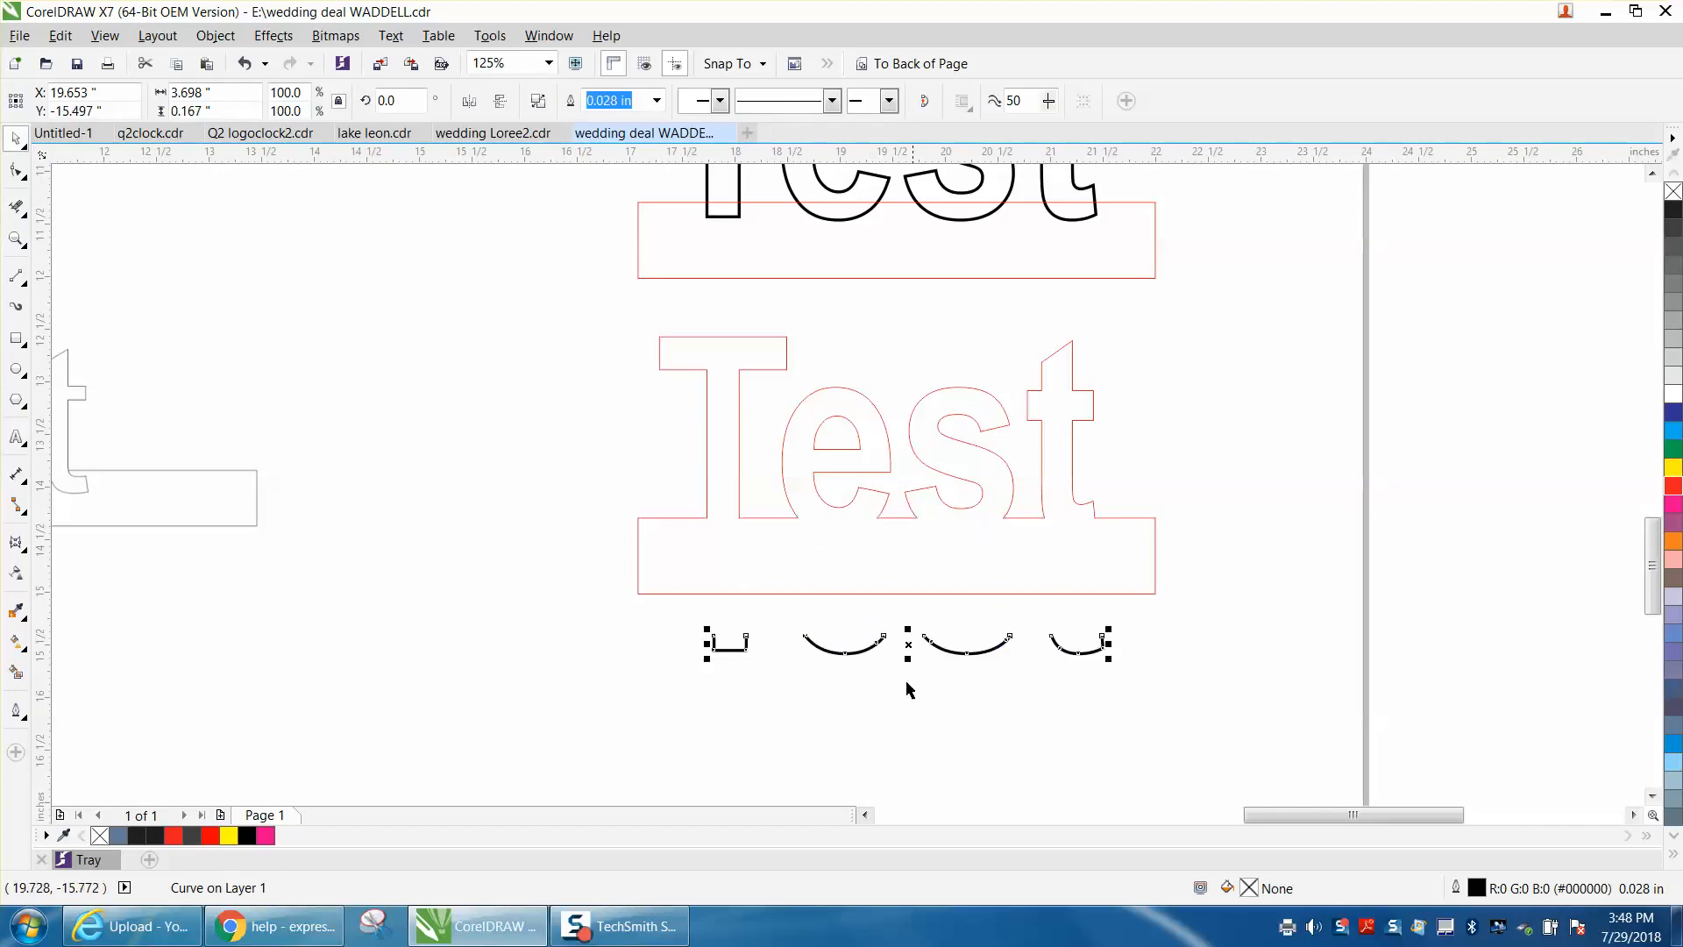
pyautogui.moveTo(1036, 523)
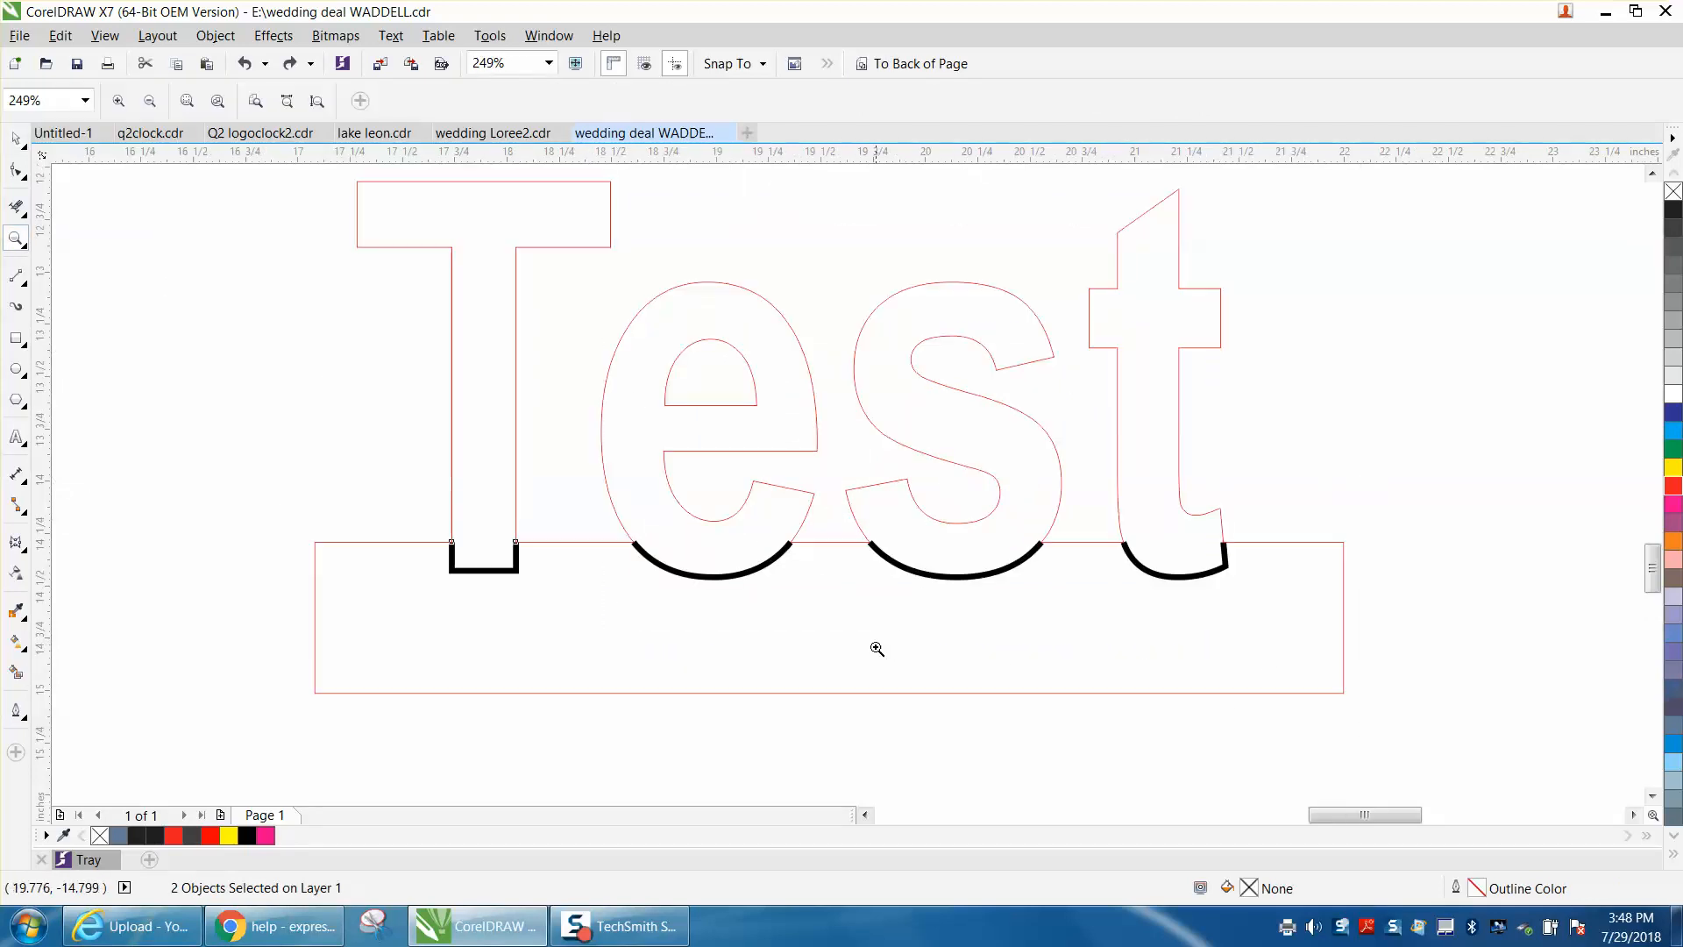
pyautogui.moveTo(776, 560)
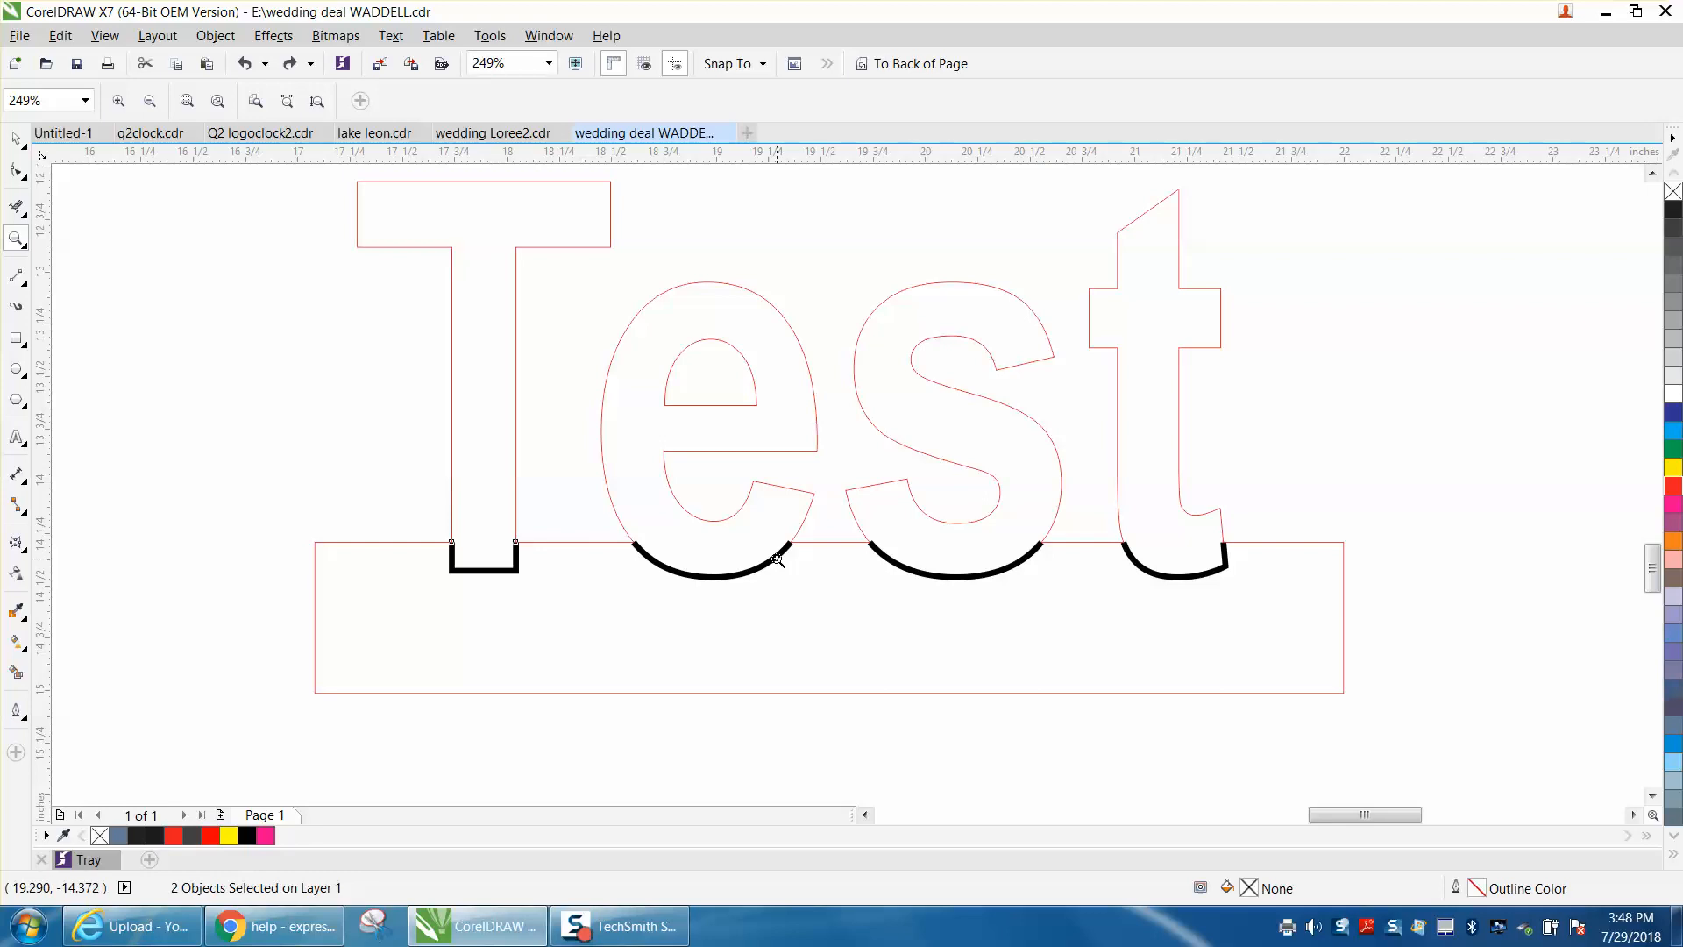
# - Select the black engrave curves along the letter bottoms
pyautogui.click(711, 572)
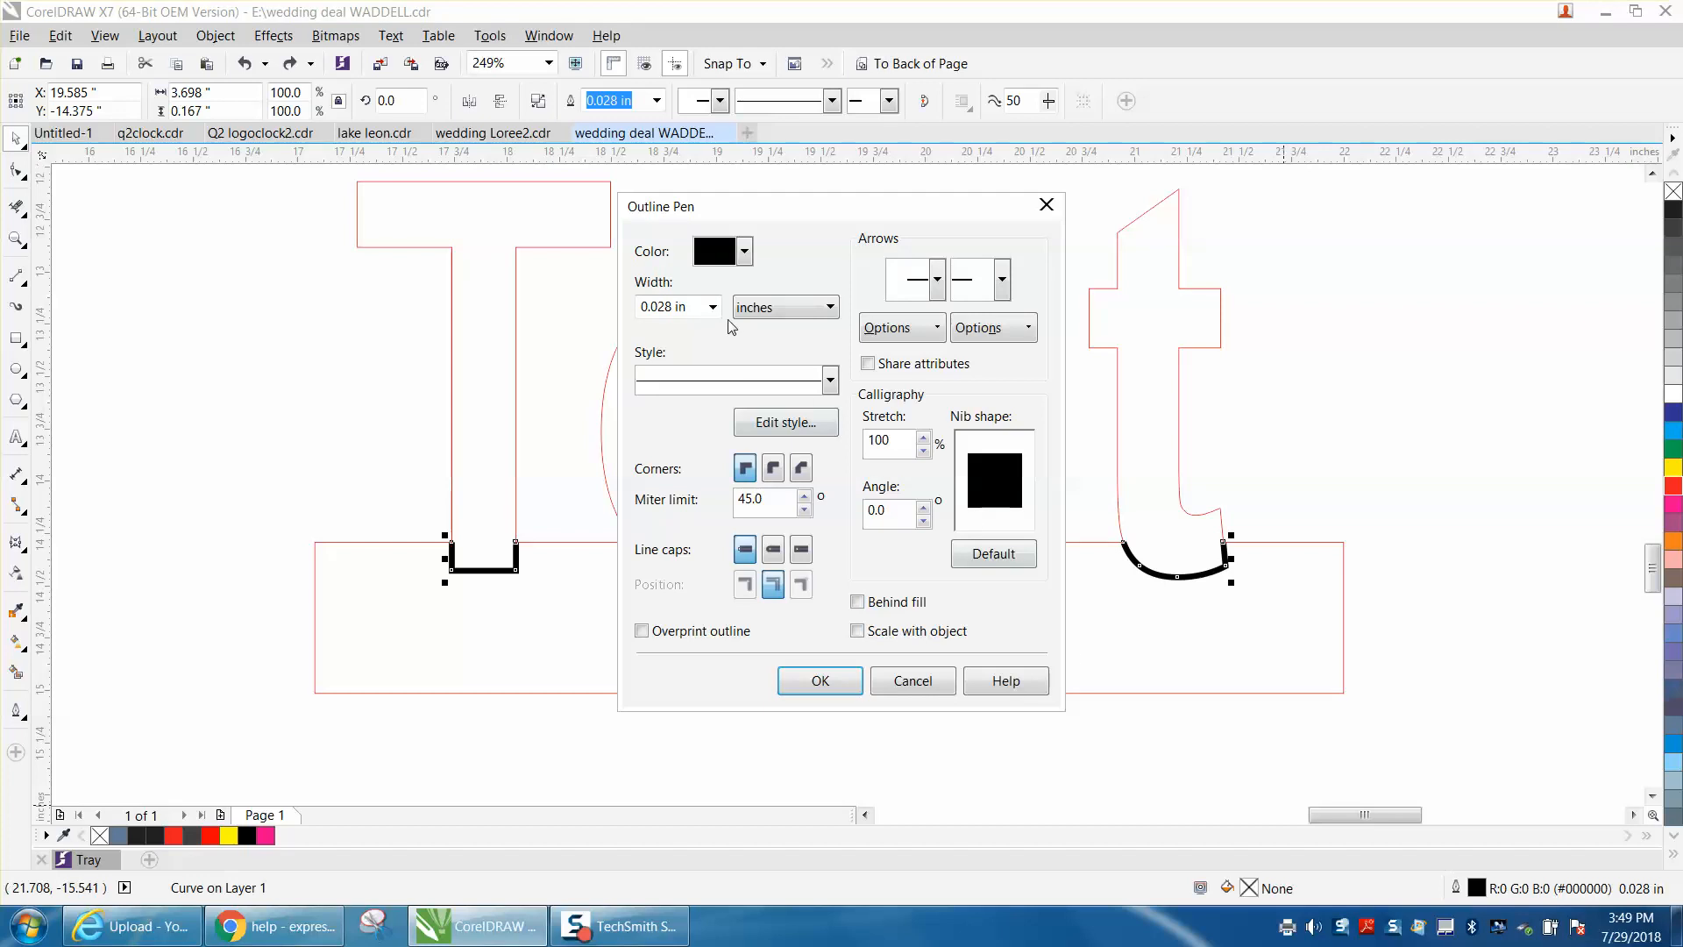
# - Set the engrave curves' outline width to 0.01 in and confirm
pyautogui.click(711, 306)
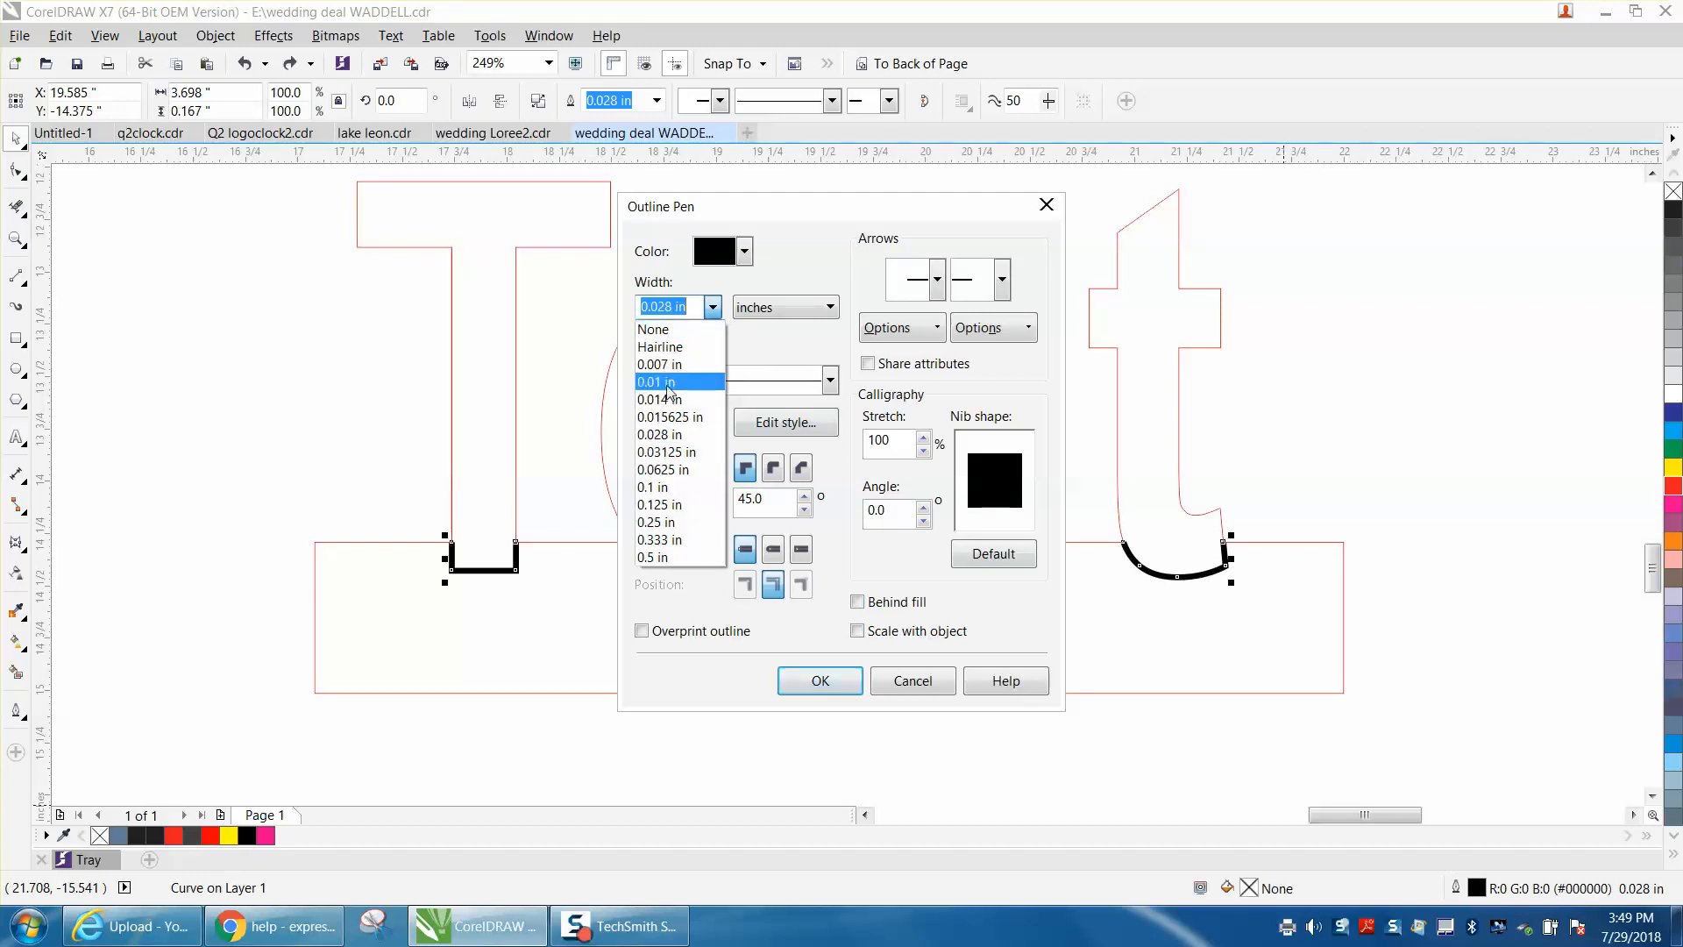
pyautogui.click(655, 382)
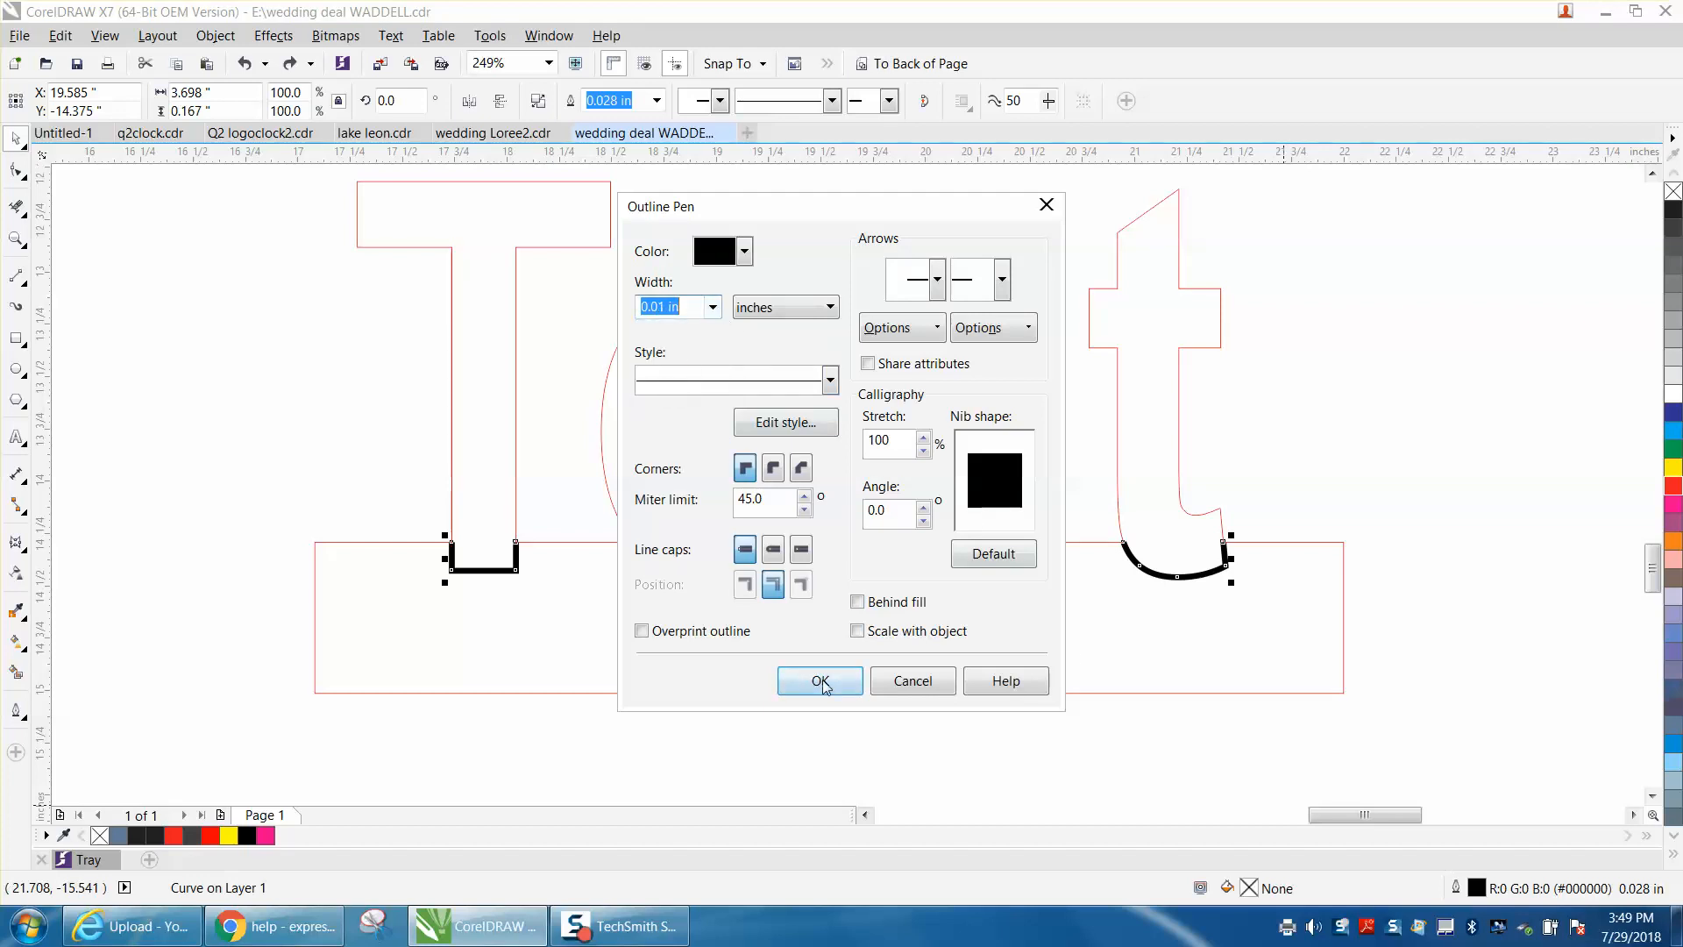
pyautogui.click(820, 681)
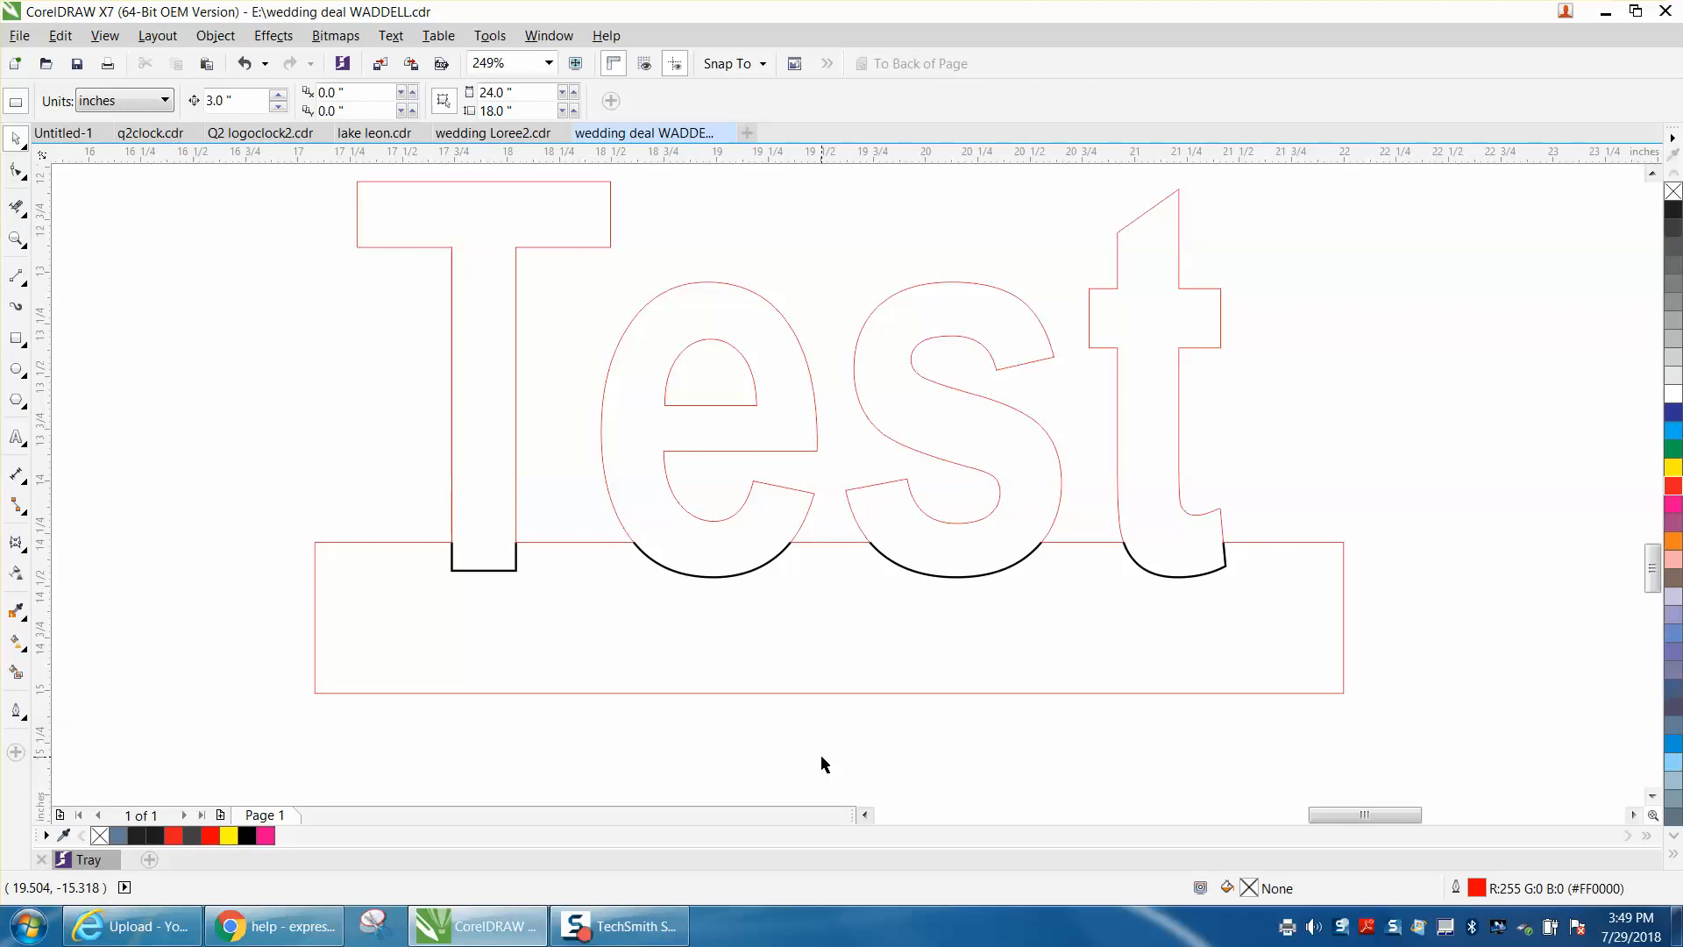